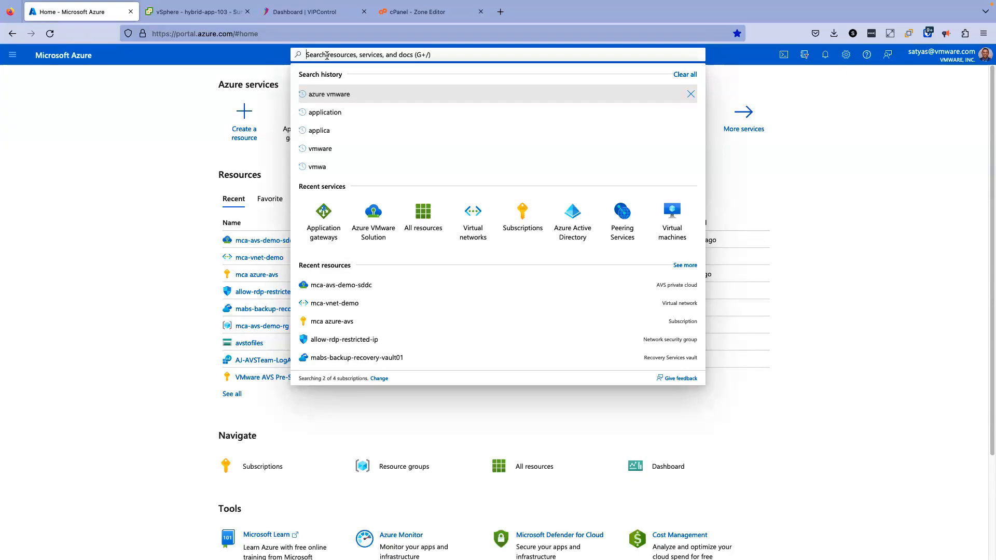
Find the Azure VMware Solution service and open the mca-avs-demo-sddc private cloud
text(azure vmware)
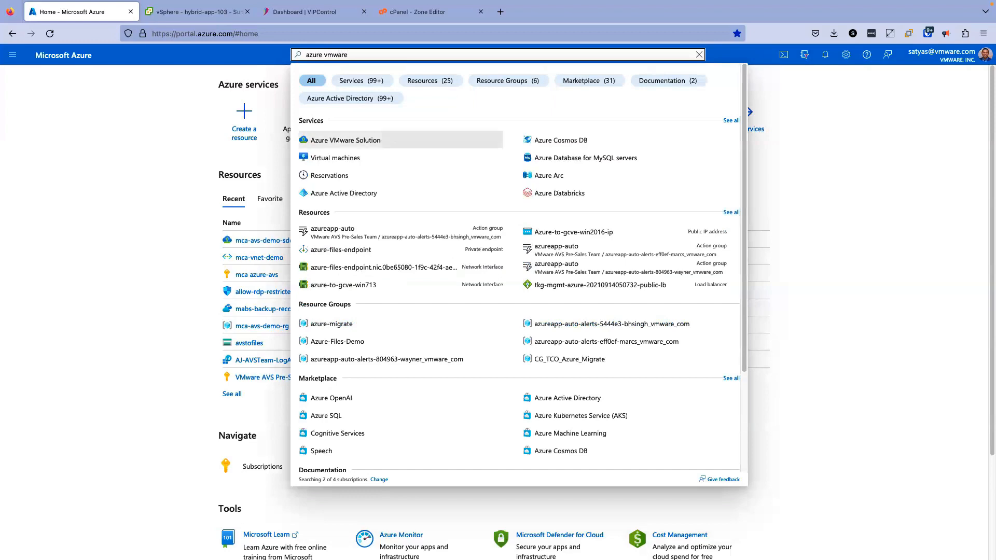
click(344, 140)
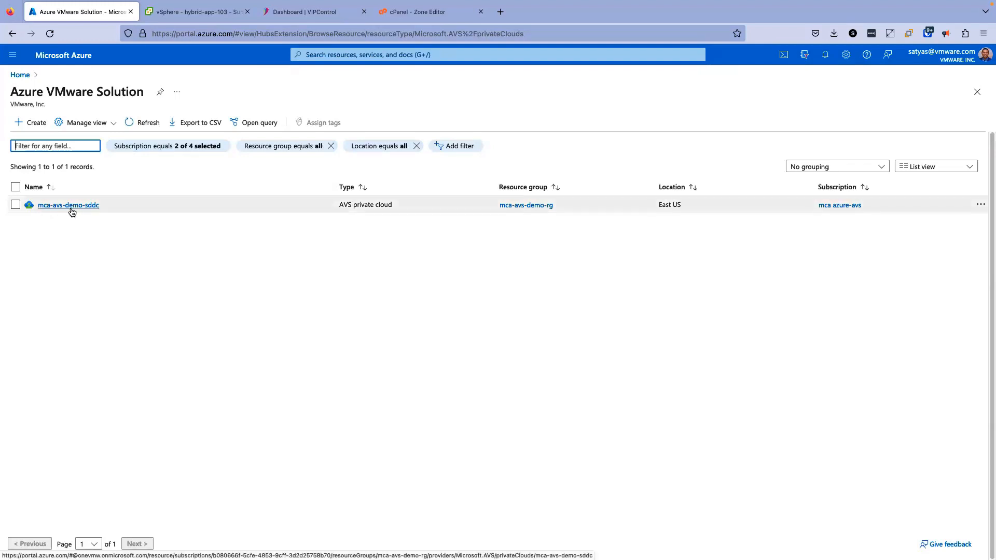
click(68, 204)
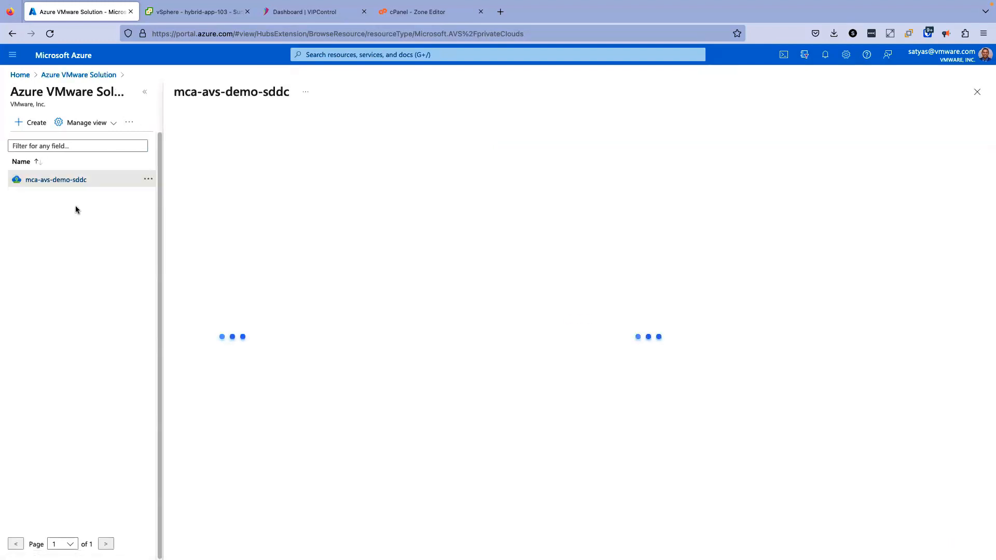
click(54, 179)
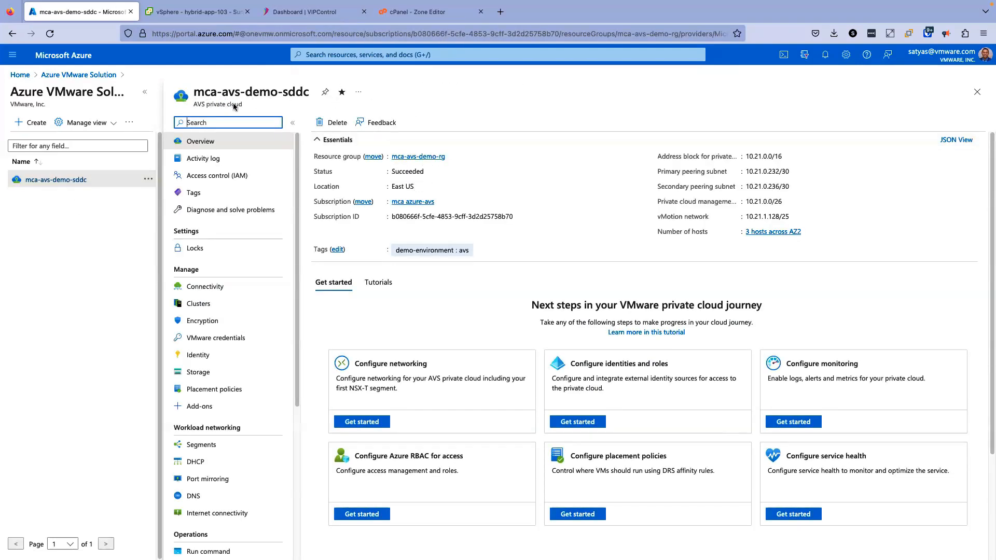
mouse_move(258, 111)
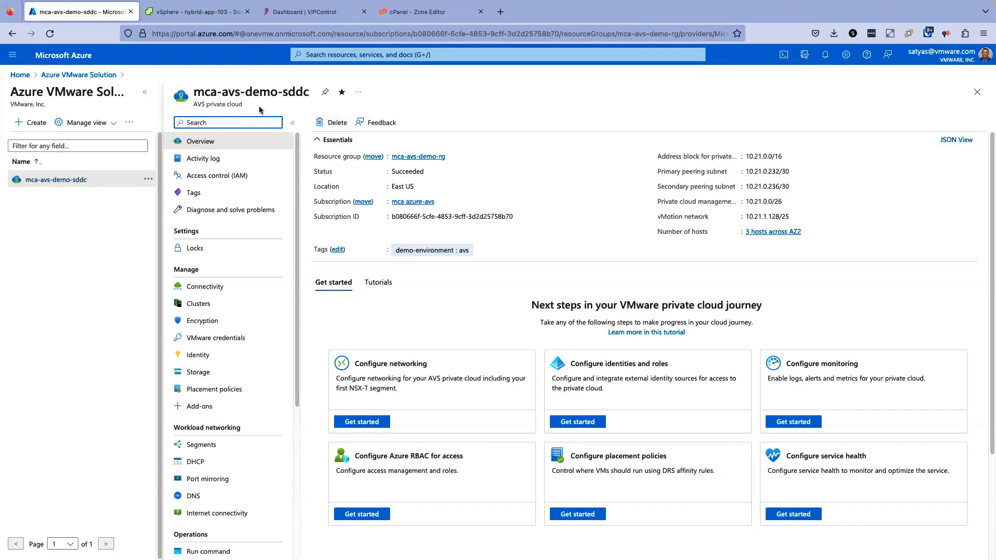
View the private cloud's clusters, then its vCenter and NSX-T credentials, selecting the vCenter web client URL
click(198, 303)
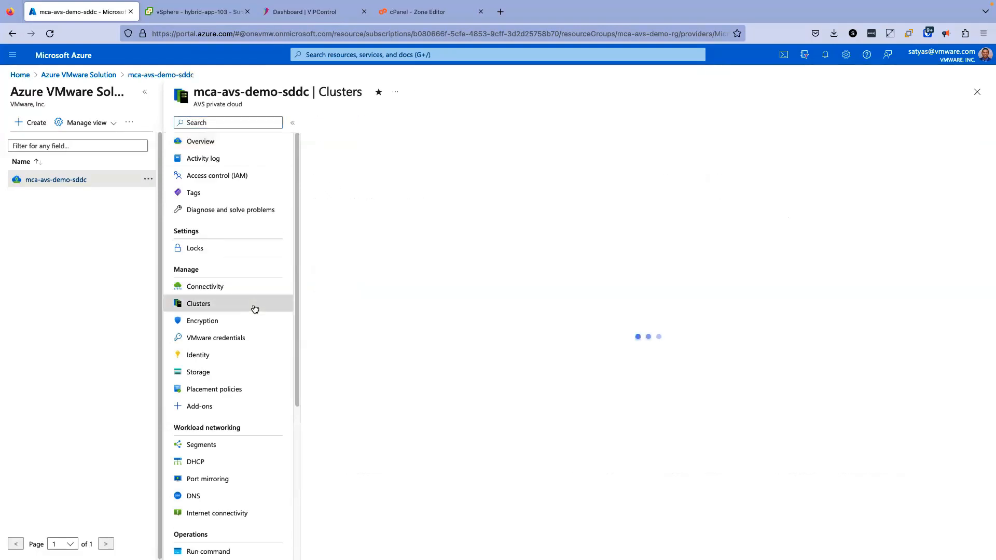
click(198, 303)
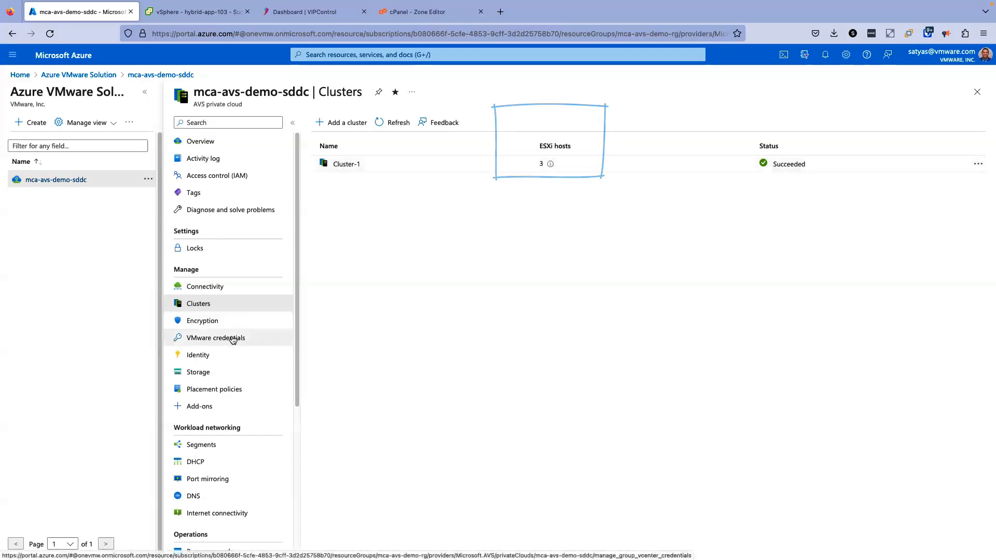
click(215, 337)
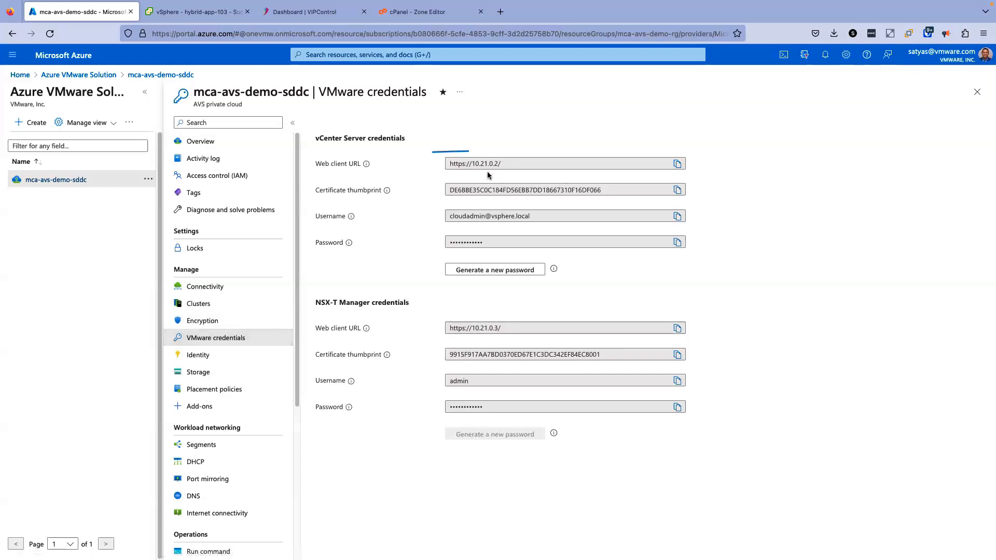
click(496, 162)
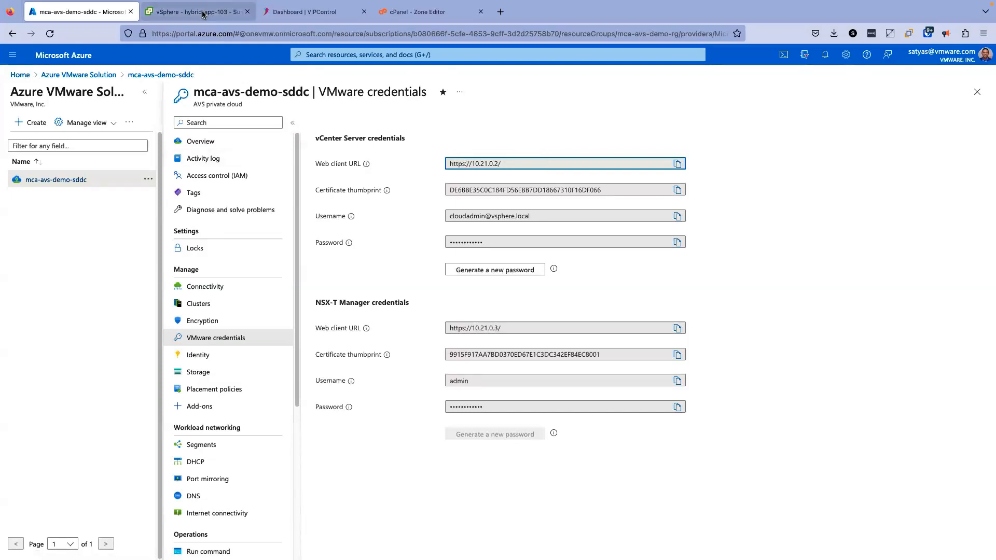
Switch to vSphere Client and open the AVS resource pool holding the hybrid-app VMs
click(197, 11)
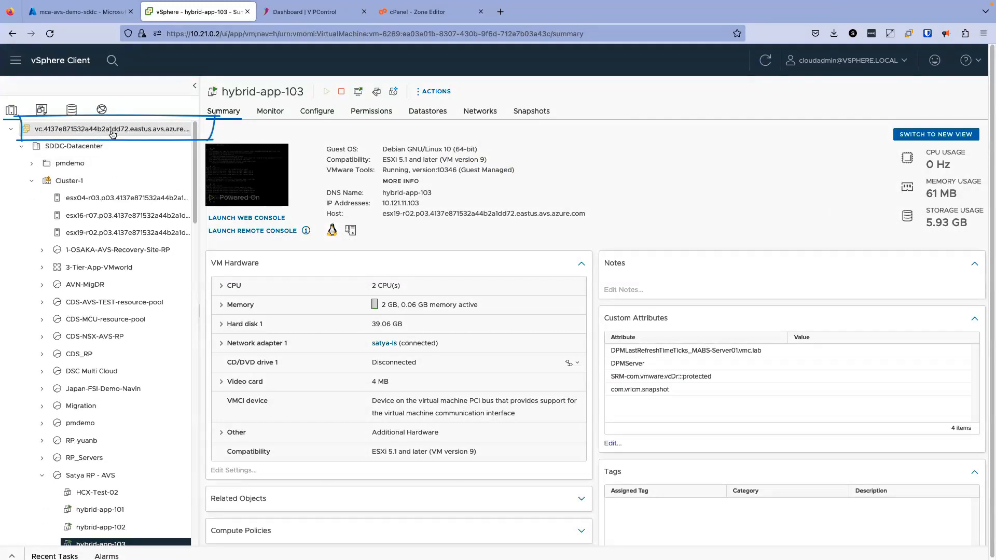
scroll(down, 3)
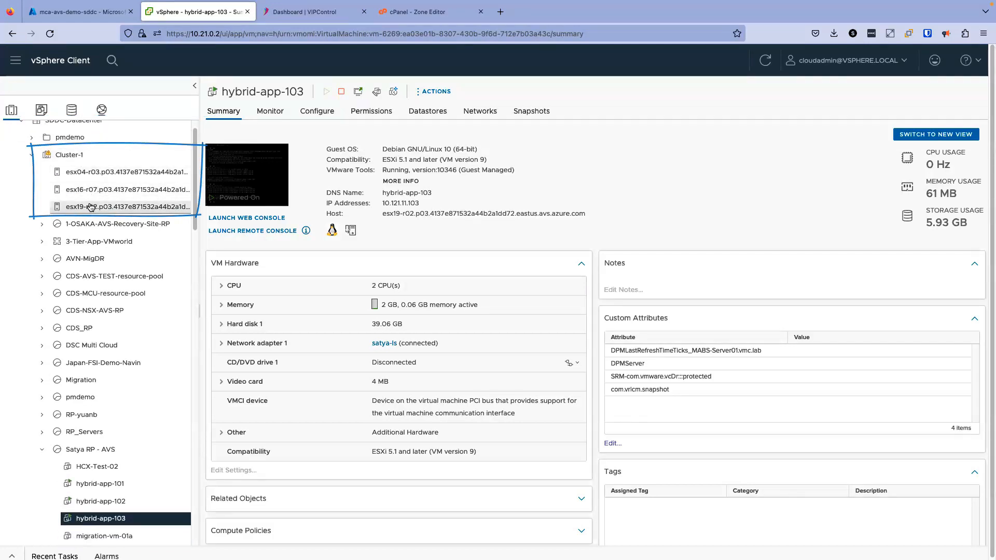
scroll(down, 3)
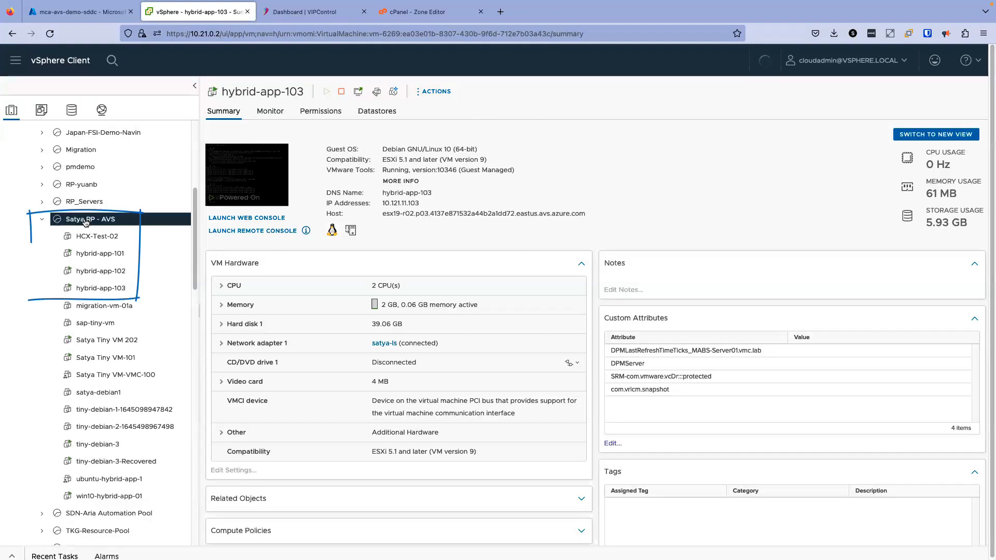
click(90, 219)
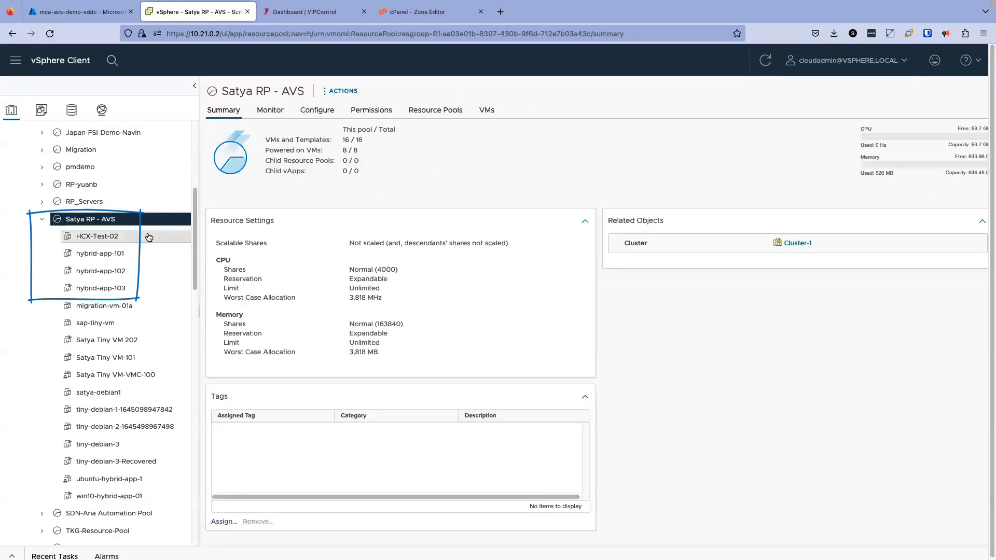
View the summaries of hybrid-app-101, hybrid-app-102 and hybrid-app-103 (IP 10.121.11.103) in turn
click(99, 253)
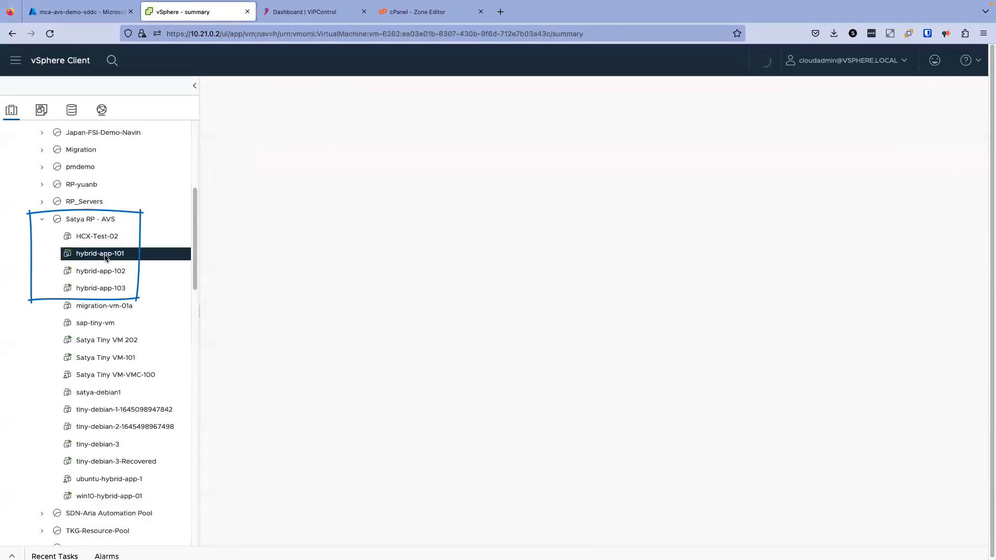
click(100, 253)
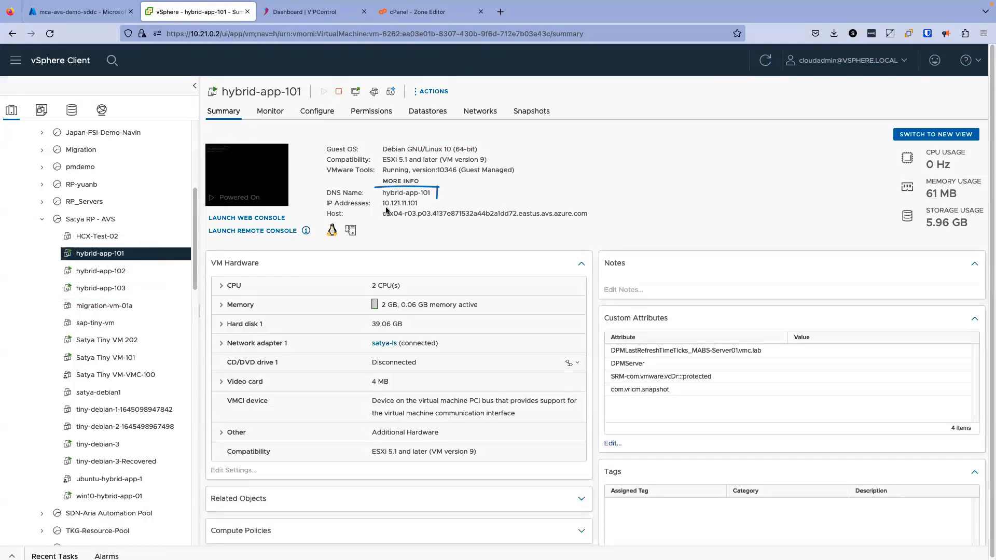
click(406, 202)
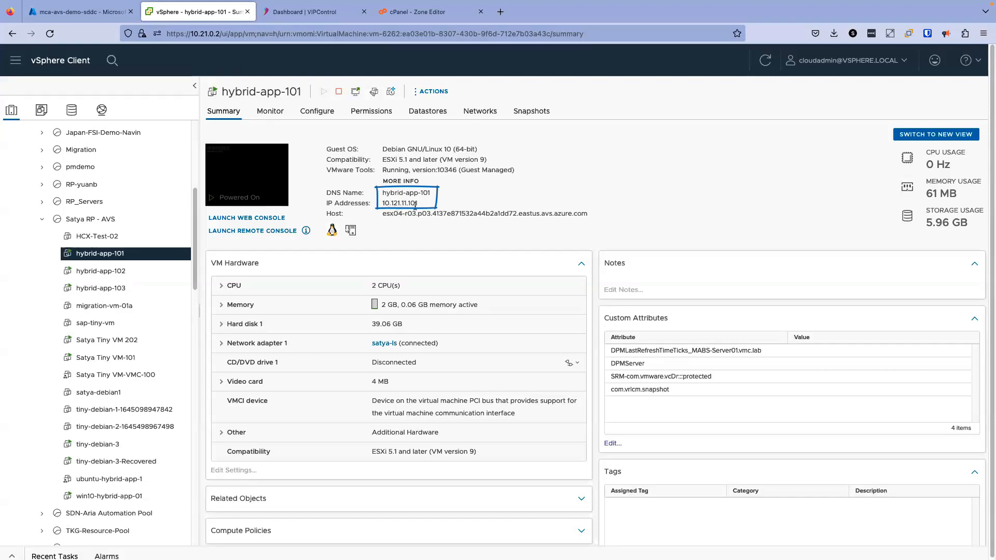
click(99, 271)
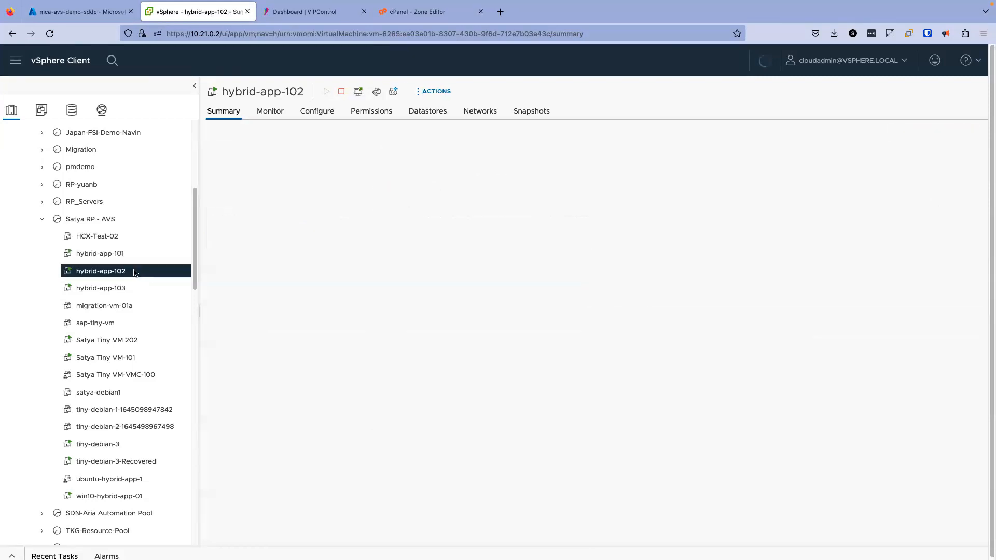
click(100, 270)
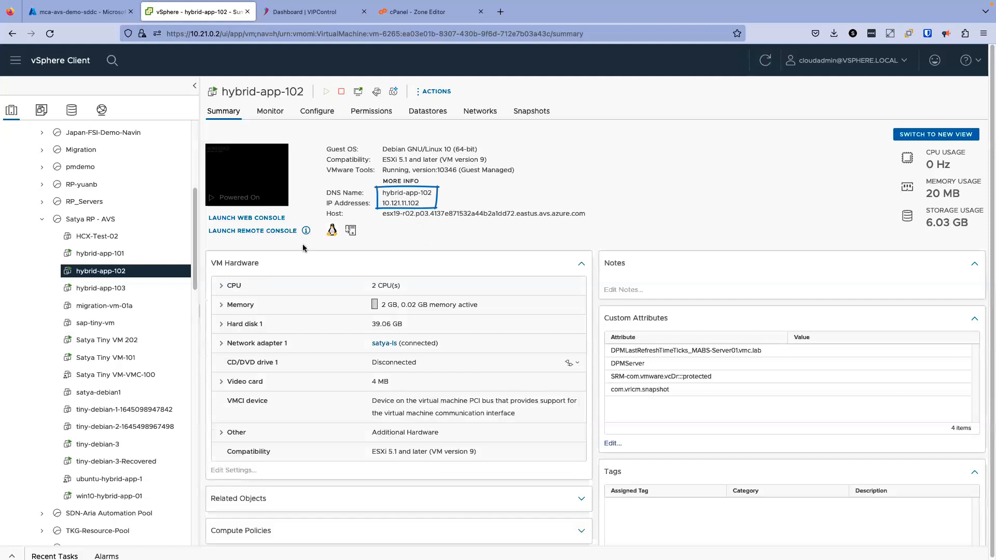
click(101, 288)
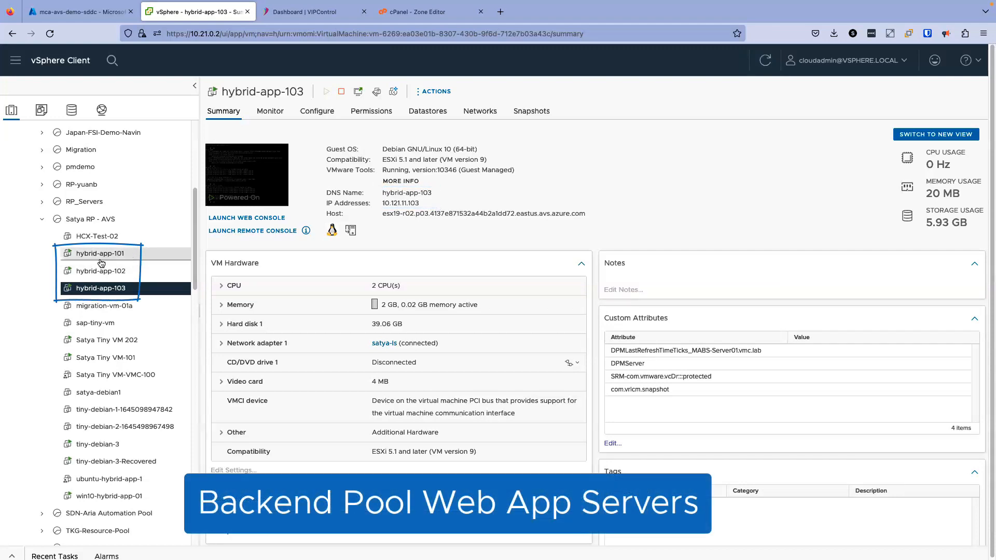
mouse_move(101, 254)
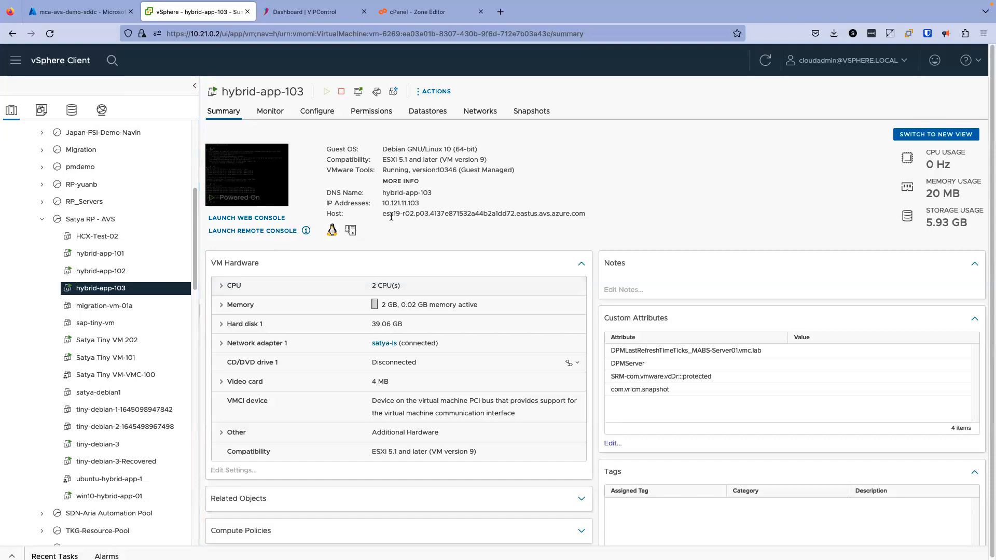
Back in the Azure portal, search for and open the Application gateways service list
click(76, 11)
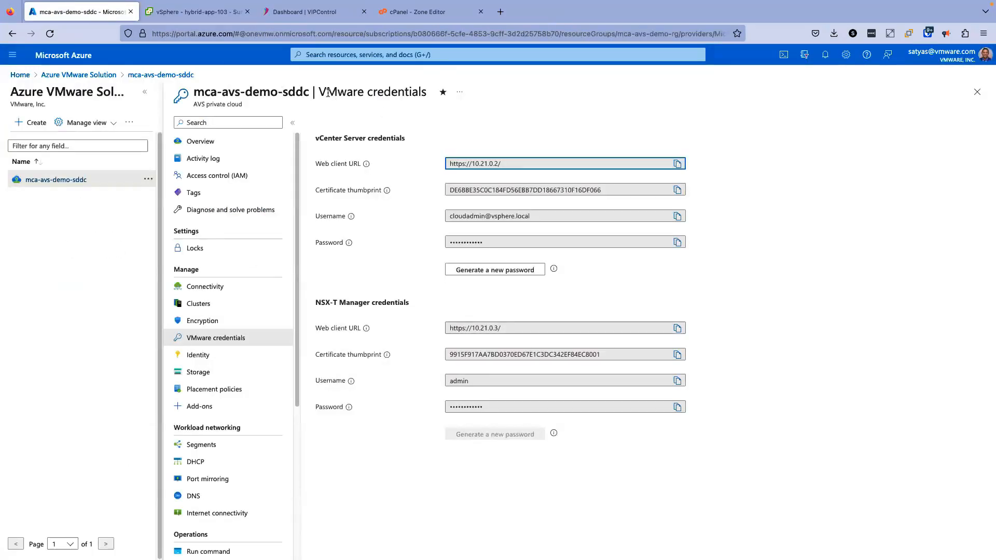
click(497, 54)
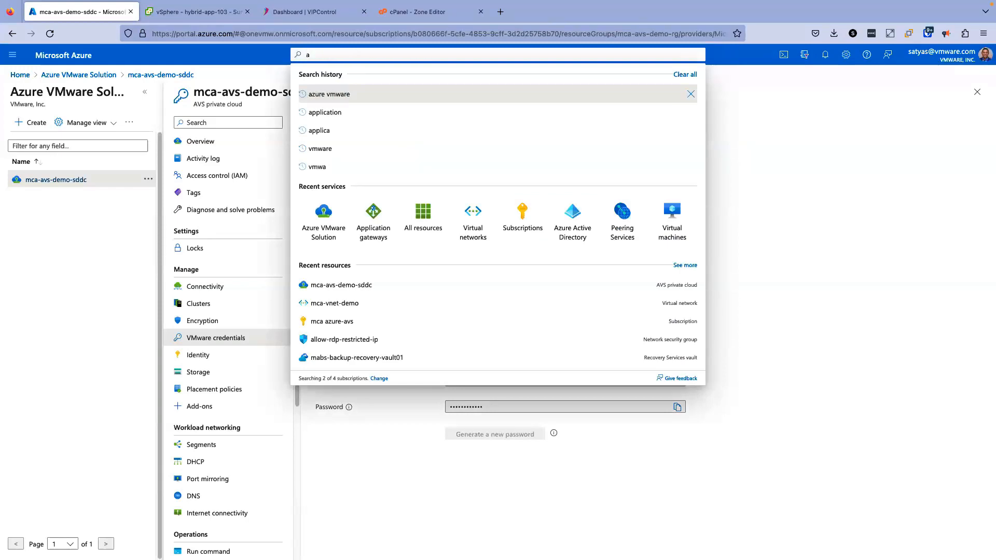
text(pplication gate)
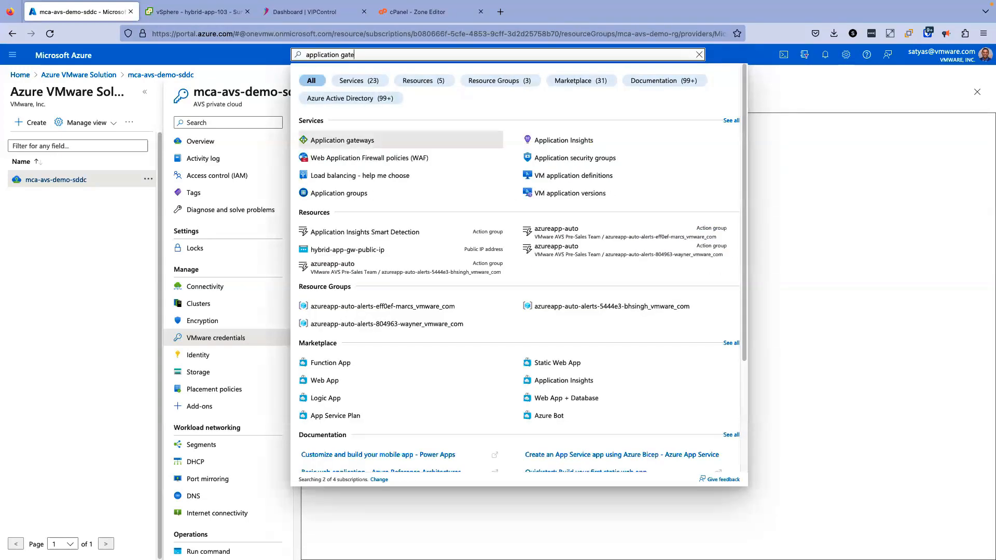
click(341, 140)
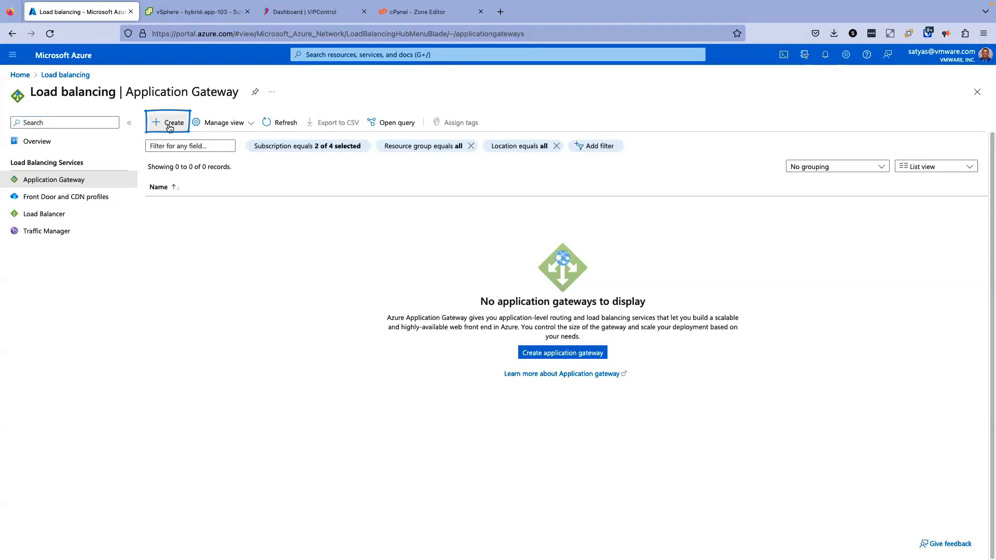
Start a new application gateway named avs-hybrid-app-gw-1 in the chosen resource group
click(167, 122)
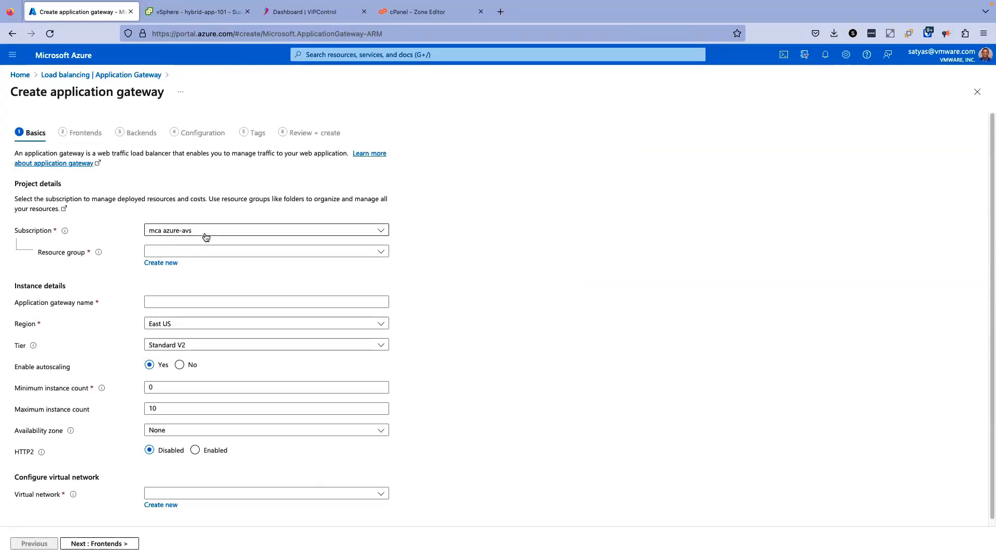
click(265, 251)
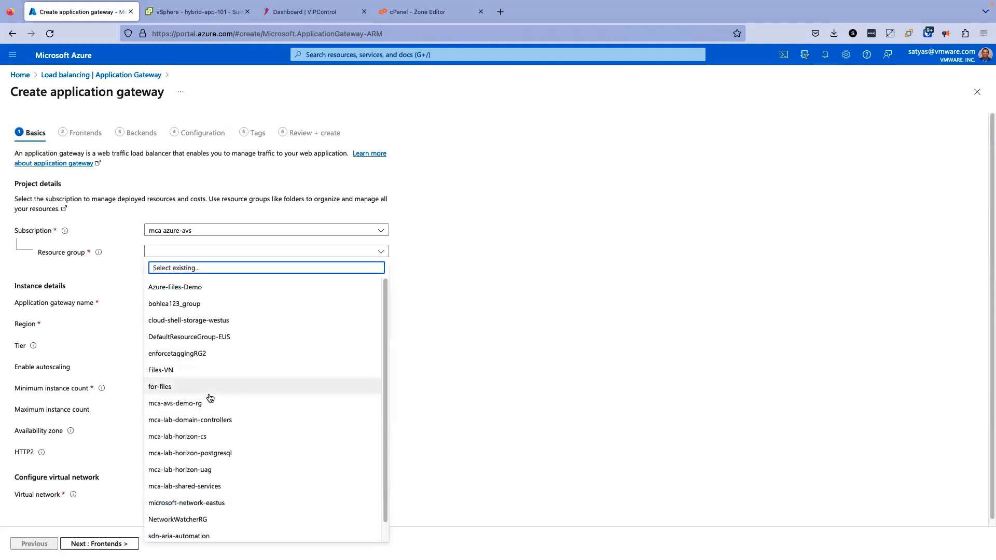
mouse_move(182, 408)
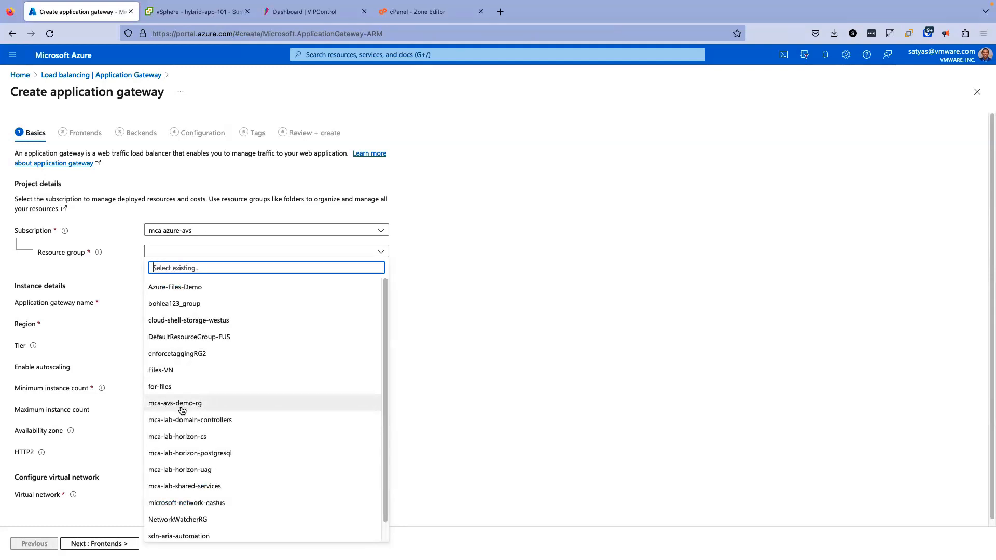
click(174, 404)
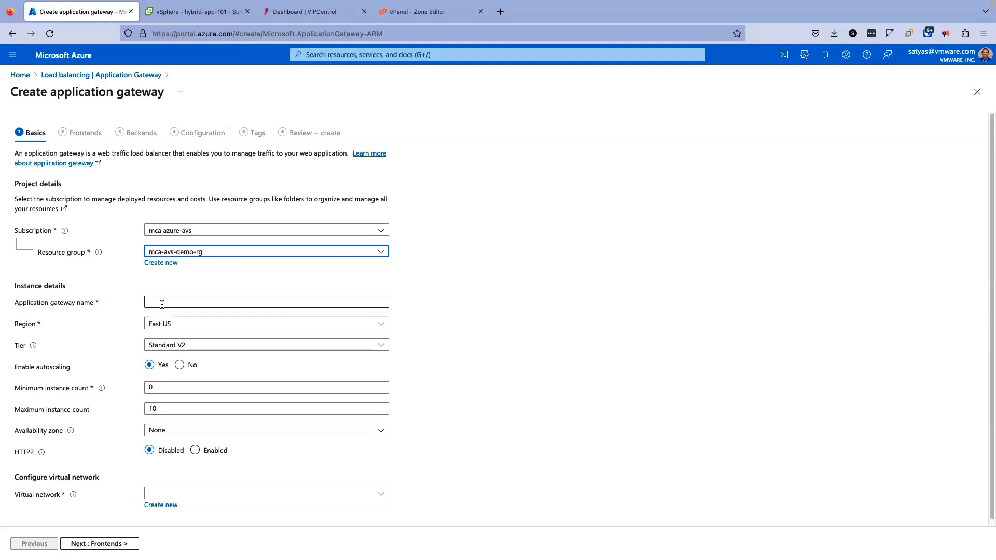
text(a)
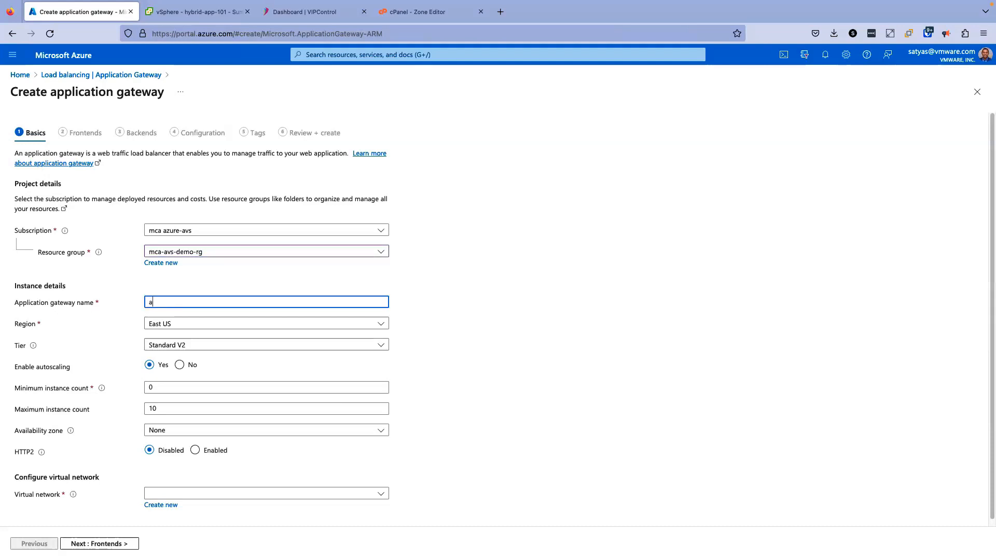
text(vs-hybrid-app-gw-1)
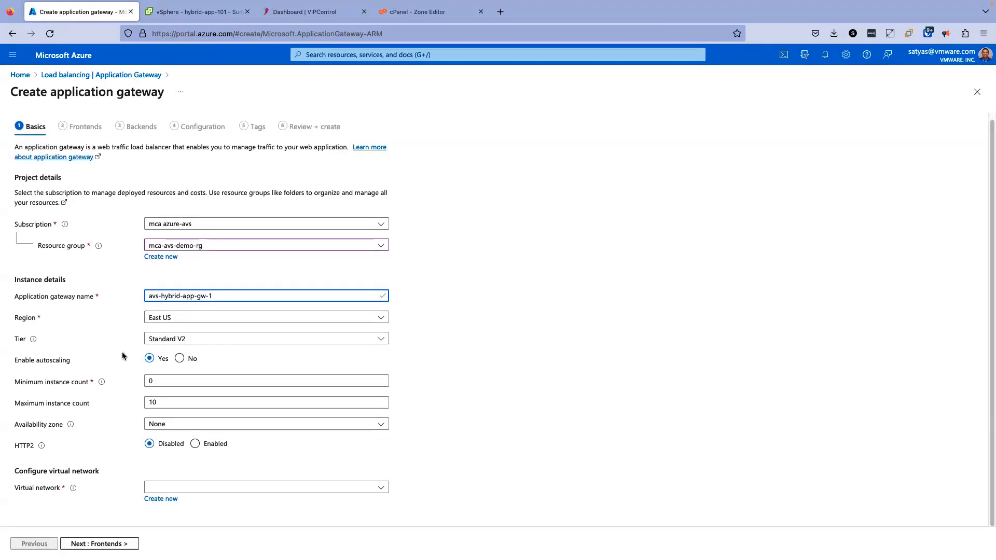
Turn autoscaling off with 2 instances and use virtual network mca-vnet-demo with subnet app-gw-subnet-1
click(179, 358)
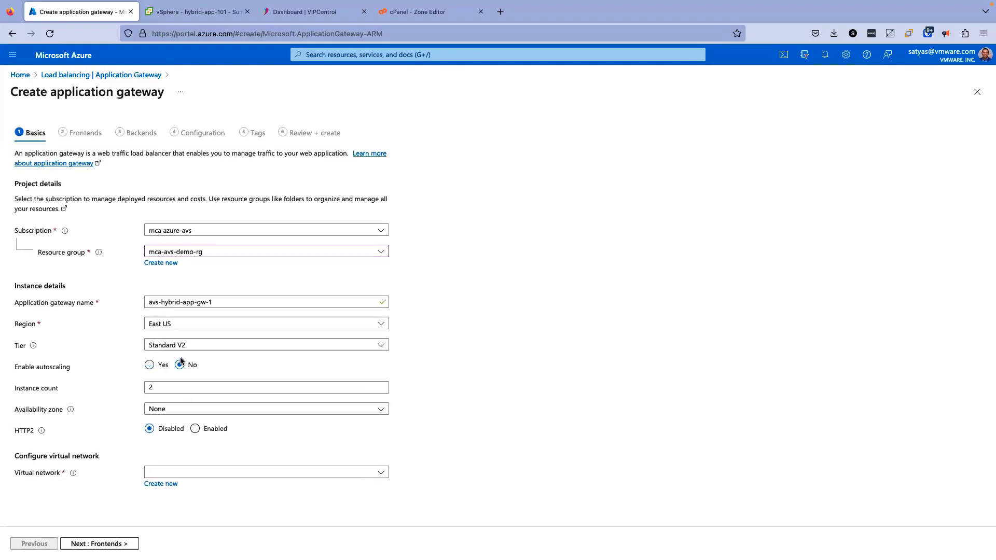
click(180, 364)
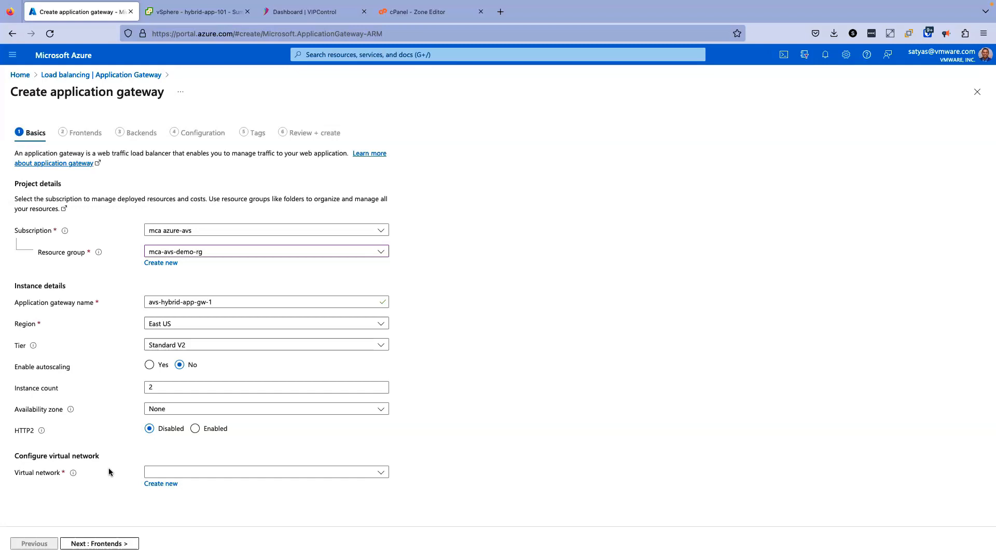
mouse_move(211, 473)
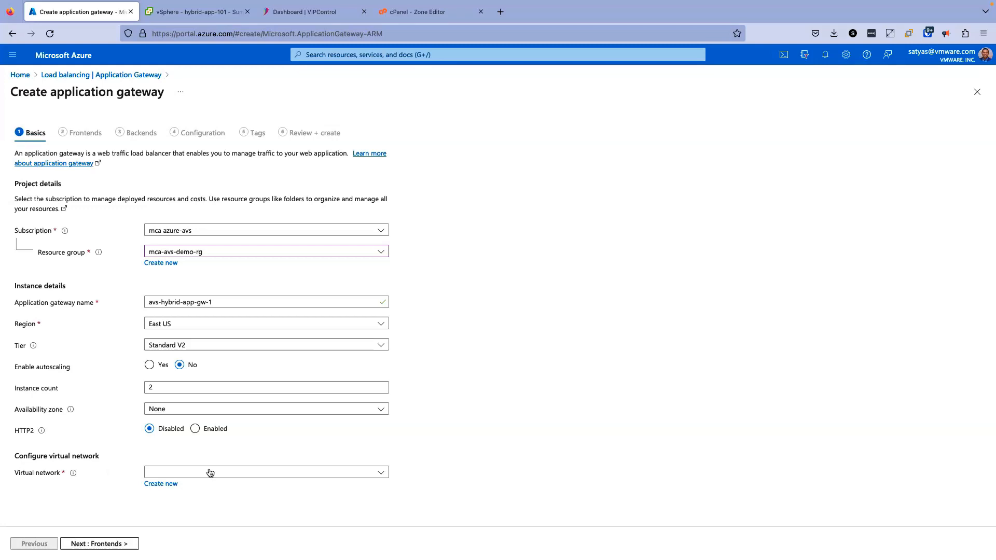
click(265, 472)
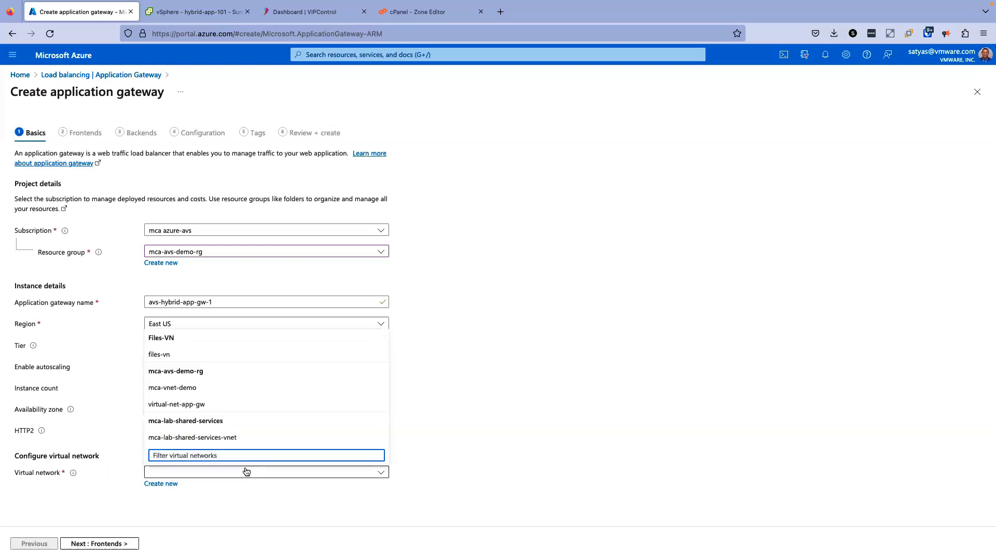
mouse_move(171, 389)
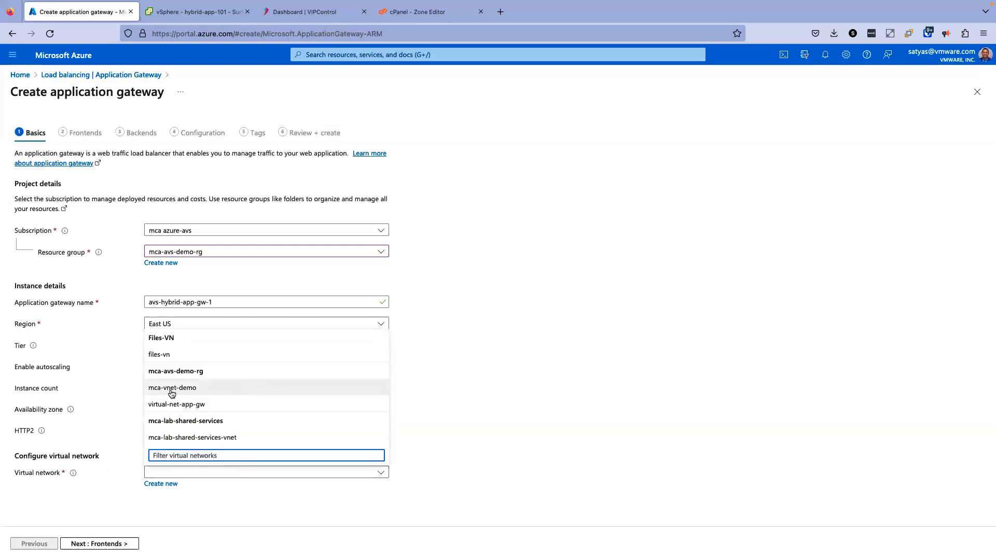
click(176, 386)
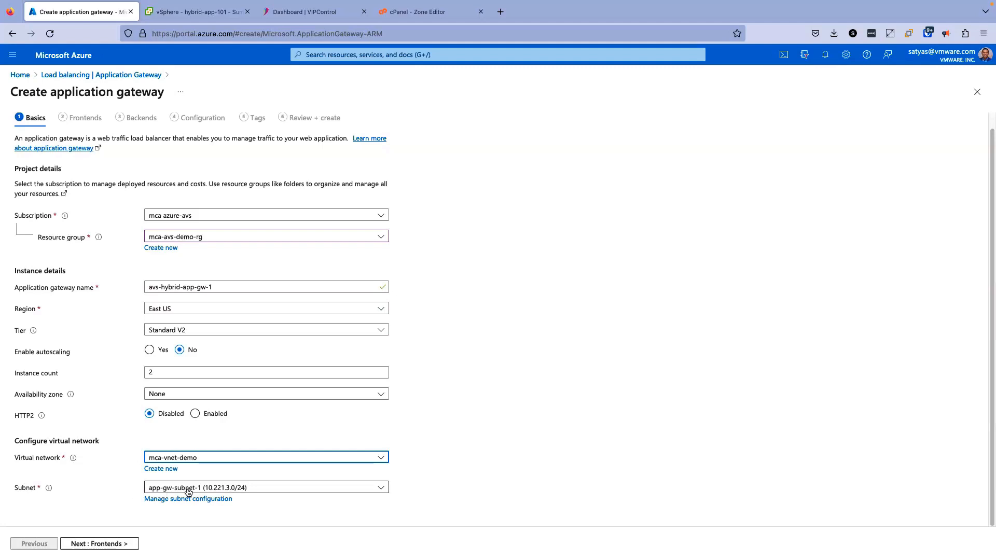
mouse_move(261, 490)
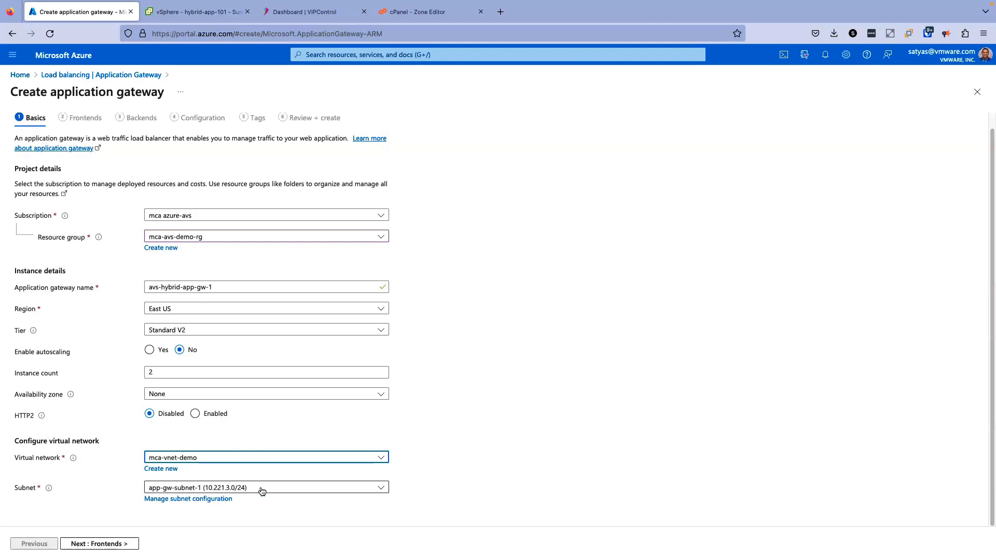
mouse_move(117, 498)
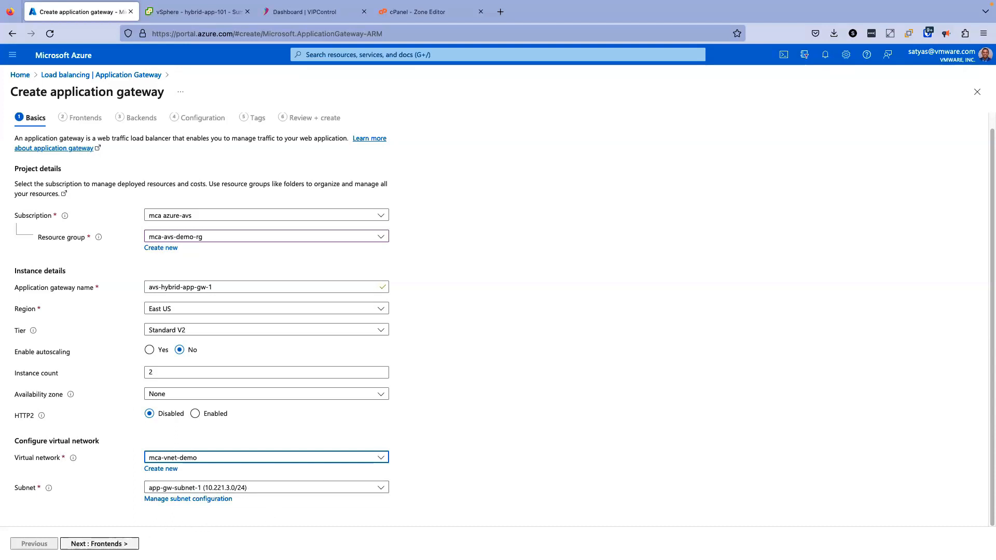
Set a public frontend using hybrid-app-gw-public-ip (20.119.49.169)
click(99, 542)
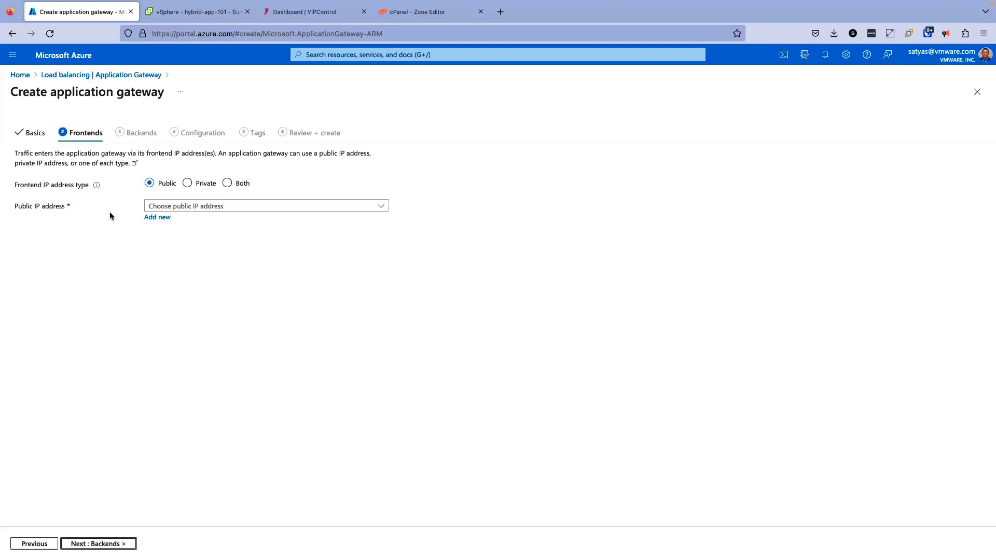
click(149, 183)
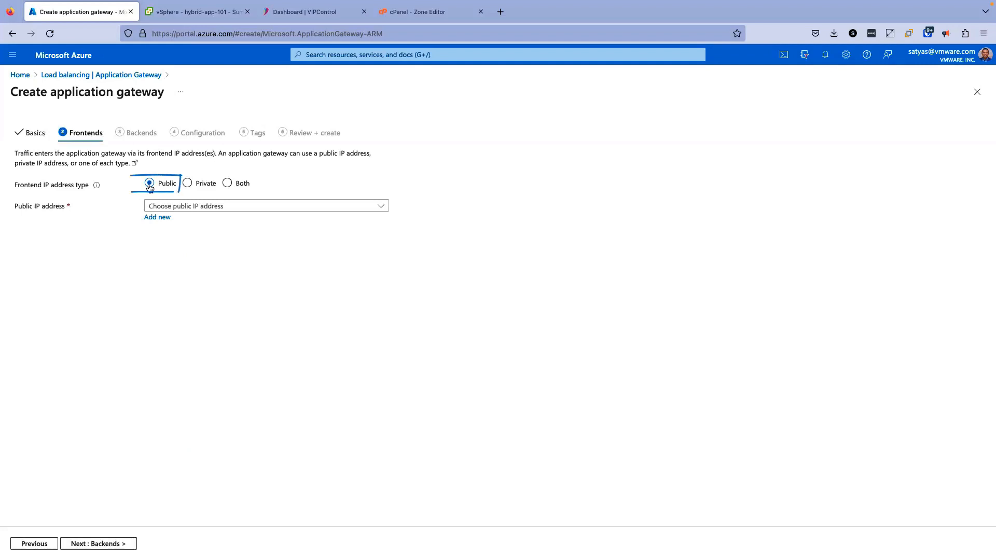
click(263, 206)
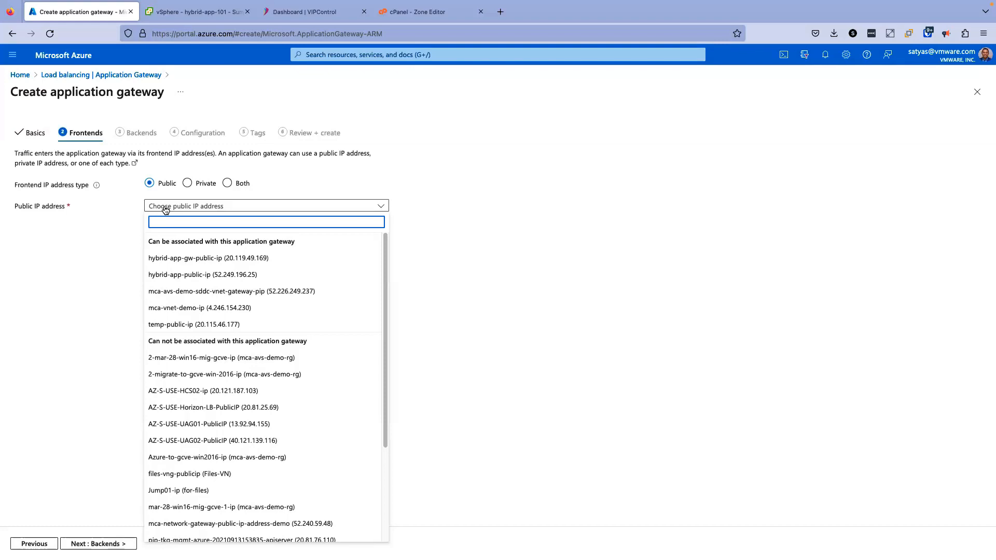
mouse_move(175, 249)
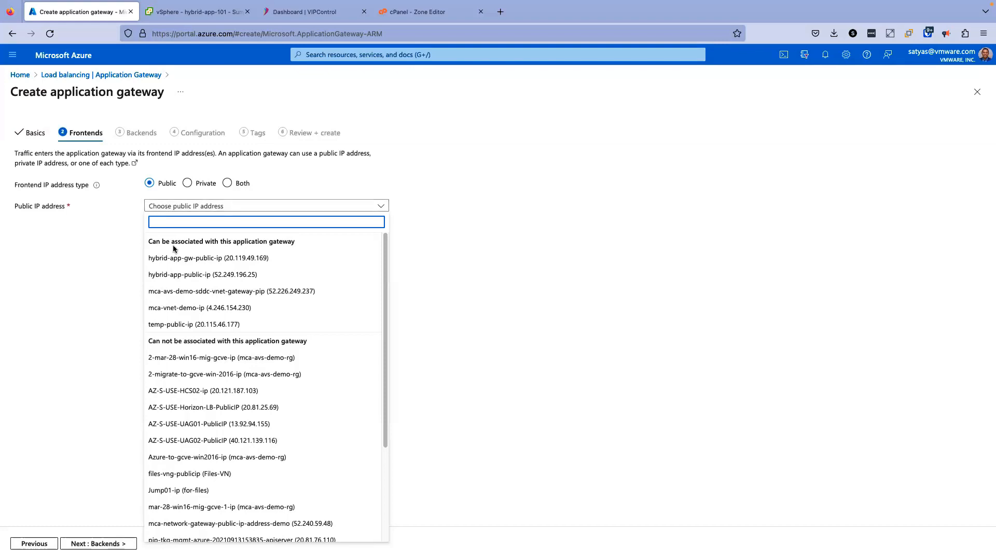
mouse_move(199, 258)
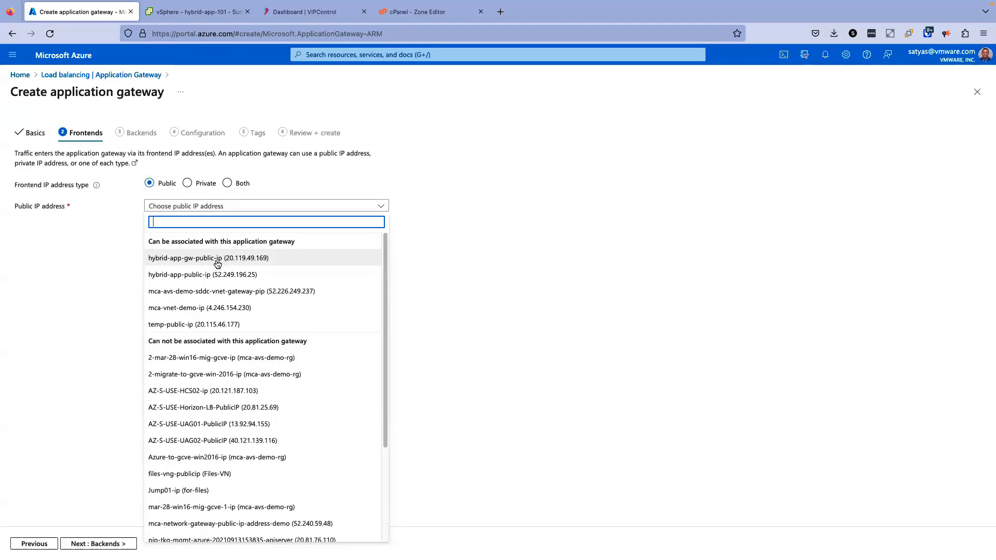
click(208, 258)
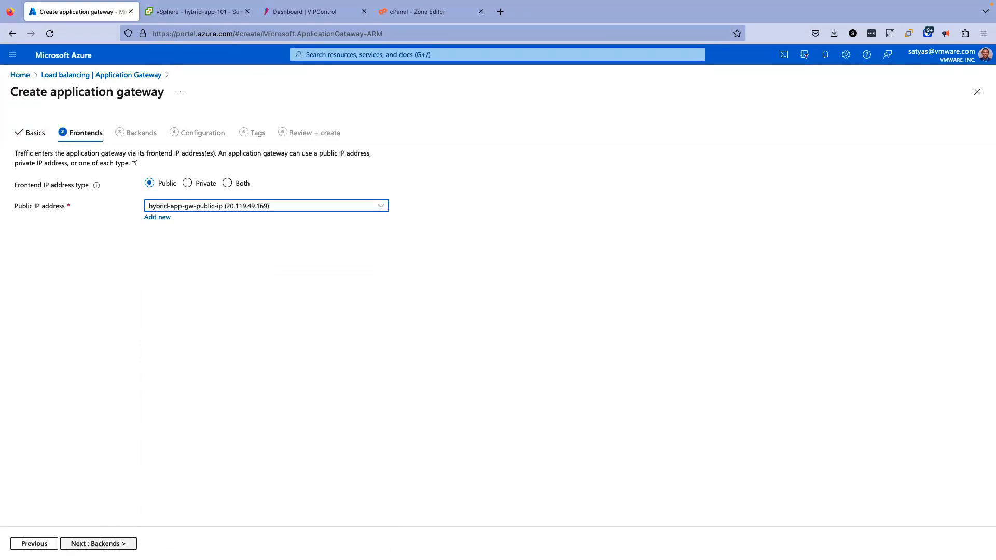
mouse_move(98, 542)
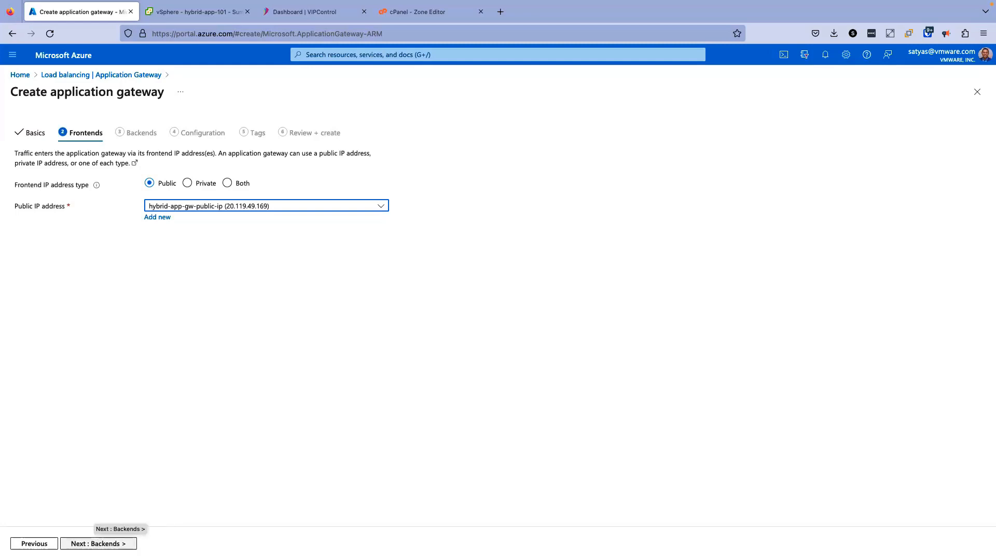
Add a backend pool named avs-hybrid-app-backend-pool1 on the Backends step
click(97, 543)
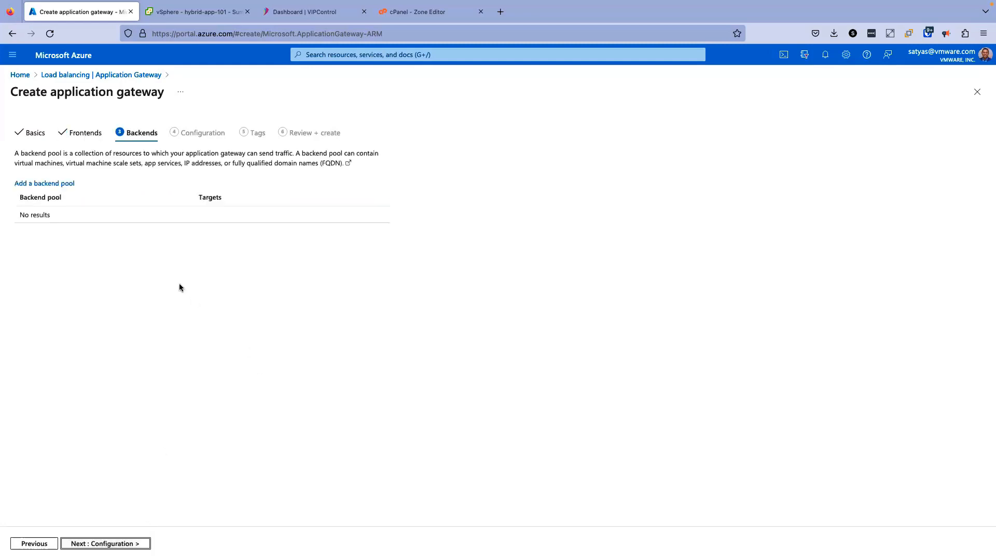
click(45, 183)
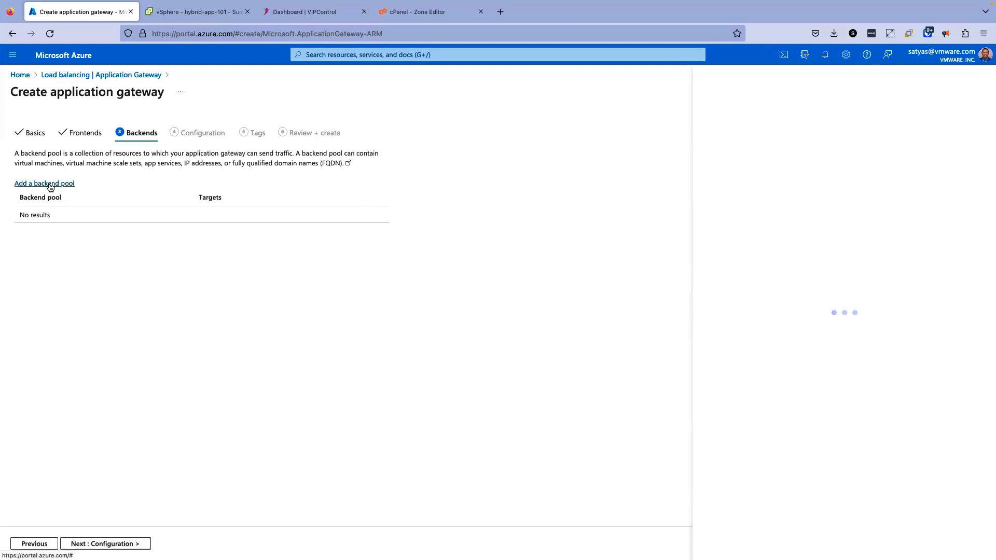
click(44, 182)
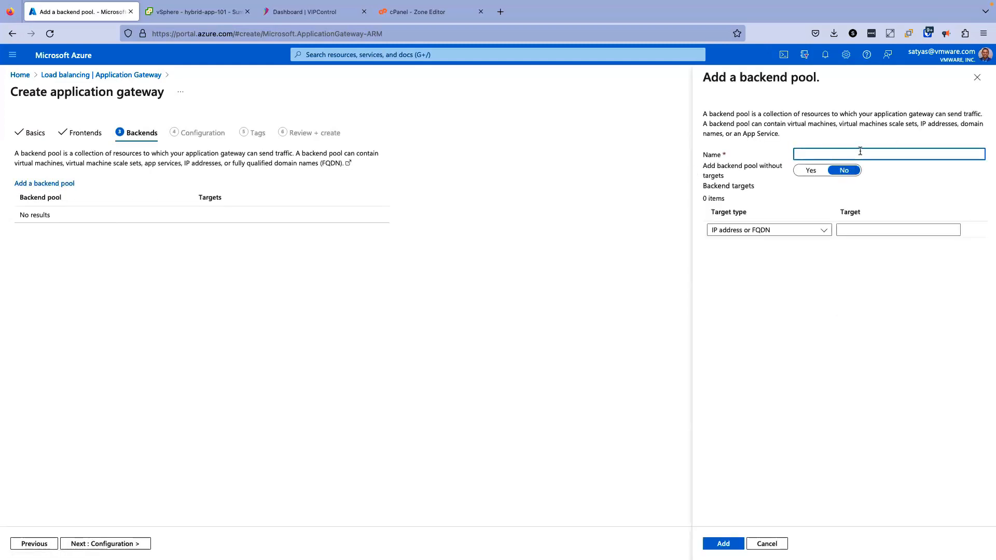
text(avs-hy)
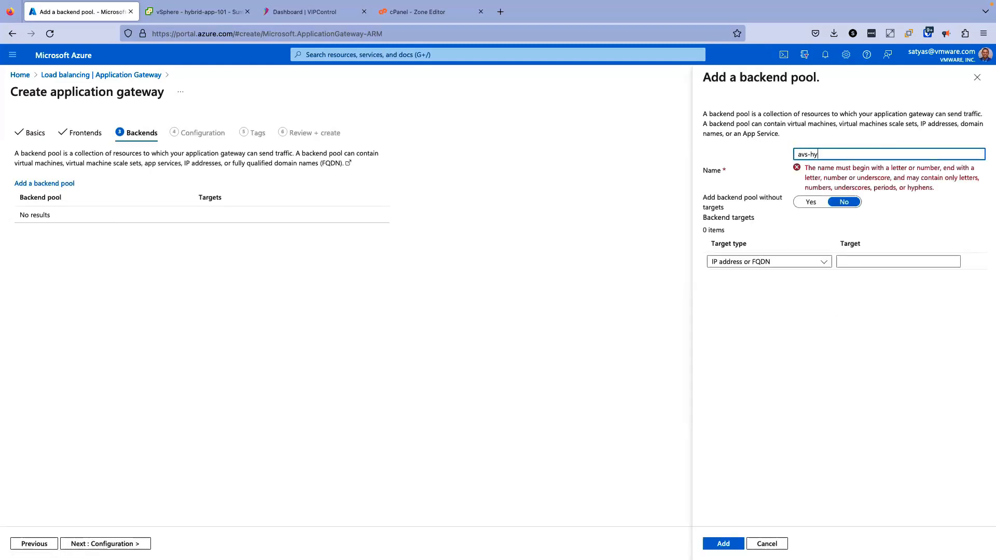
text(avs-hybrid-app-backend-pool1)
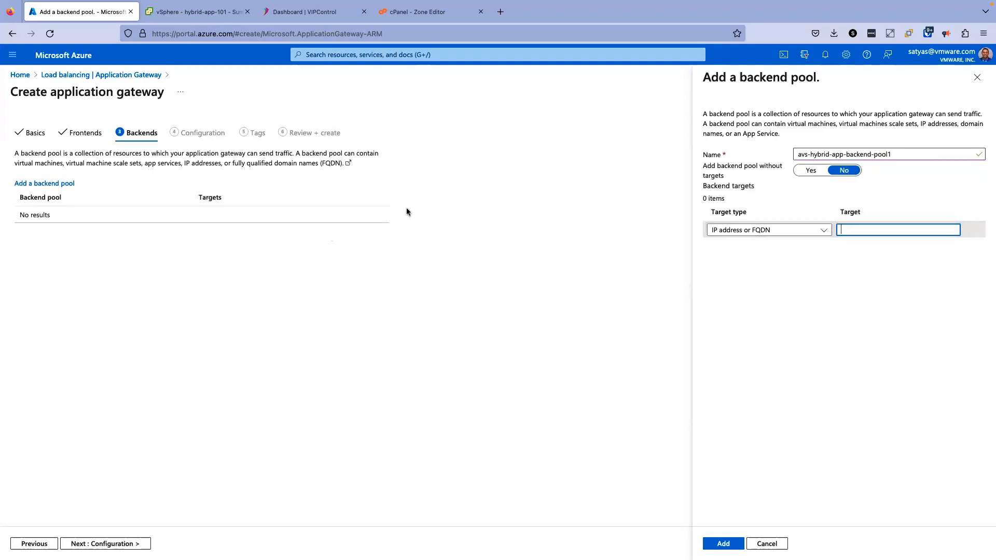
Enter targets 10.121.11.101, 10.121.11.102 and 10.121.11.103 from vSphere and add the pool
click(197, 12)
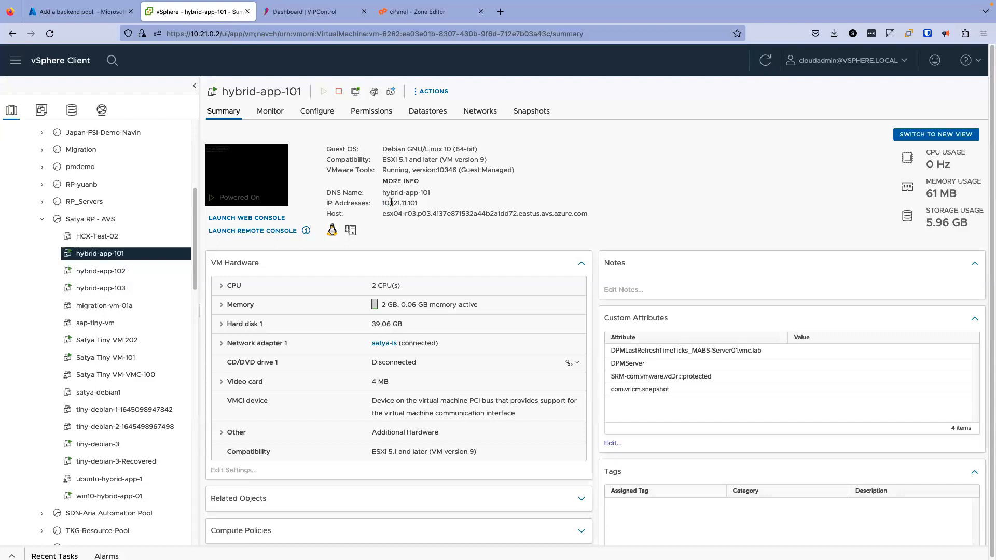
double_click(401, 203)
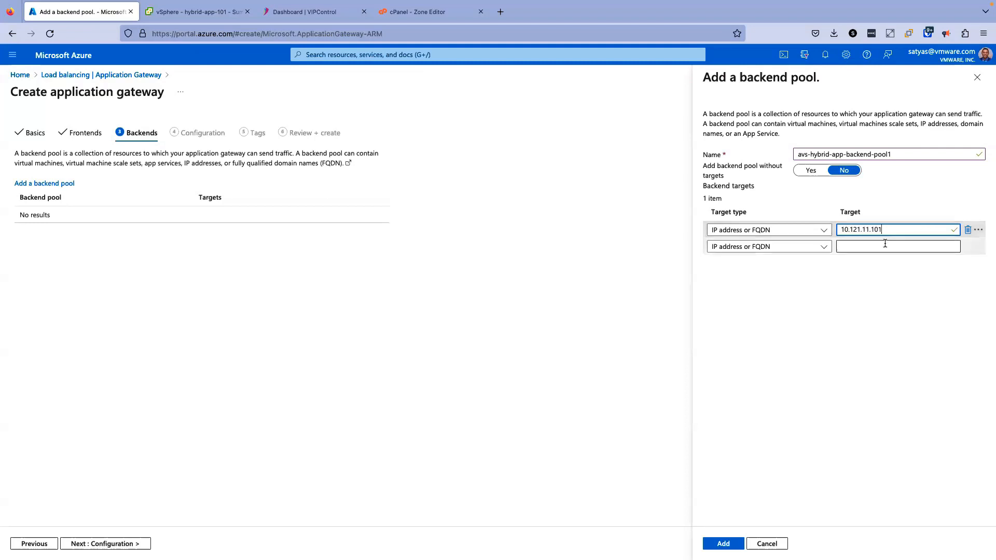
text(10.121.11.102)
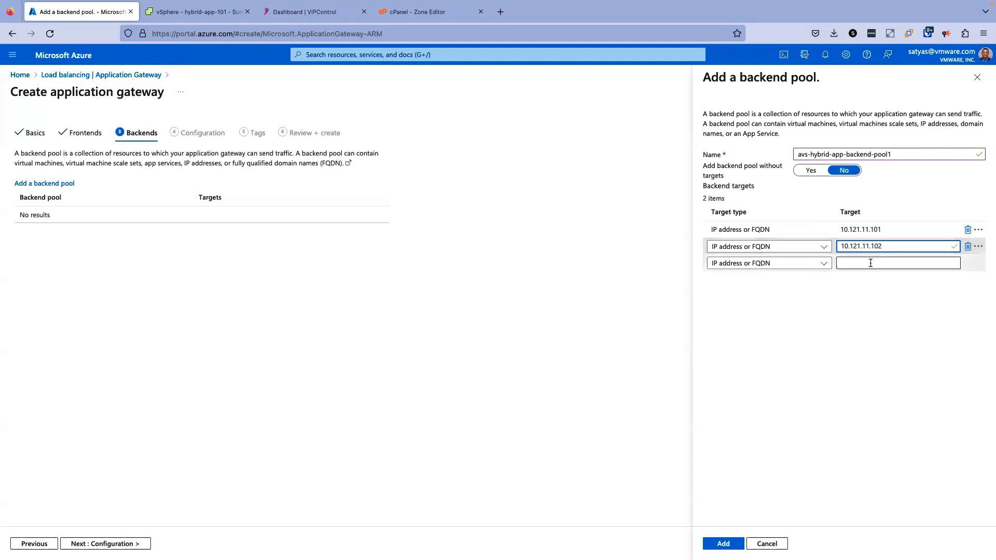
text(10.121.11.103)
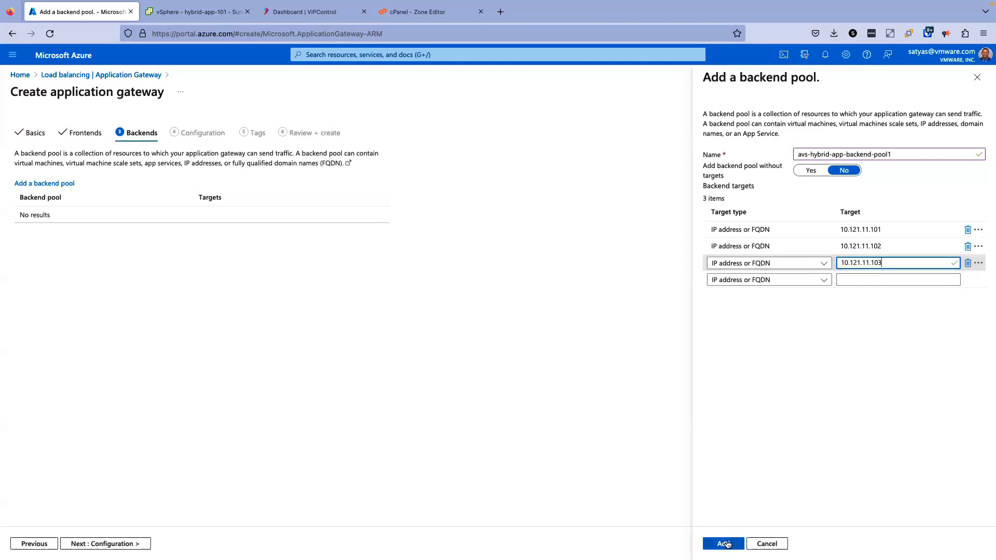
click(722, 544)
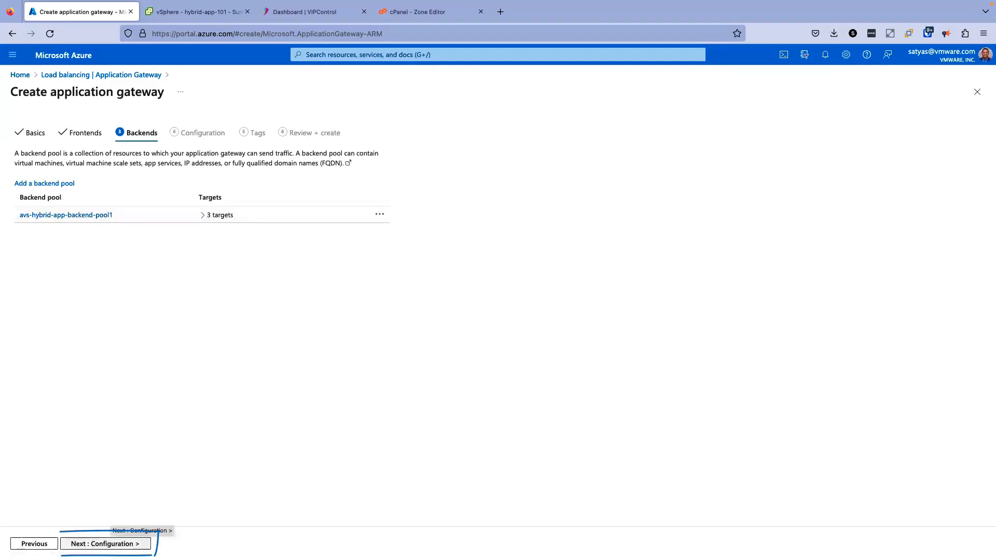
Add routing rule avs-hybrid-app-routing-rule-1 with priority 1 on the Configuration step
click(104, 543)
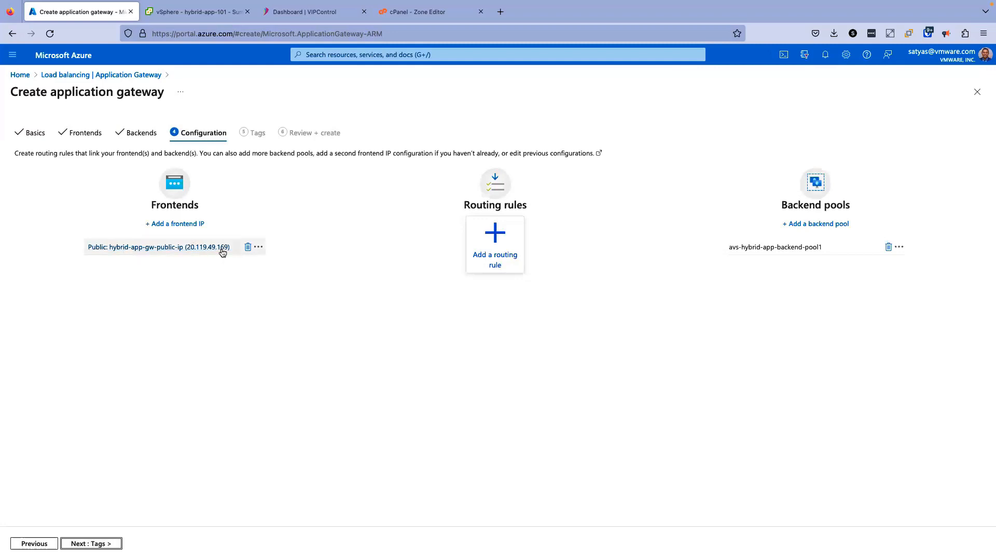
mouse_move(824, 198)
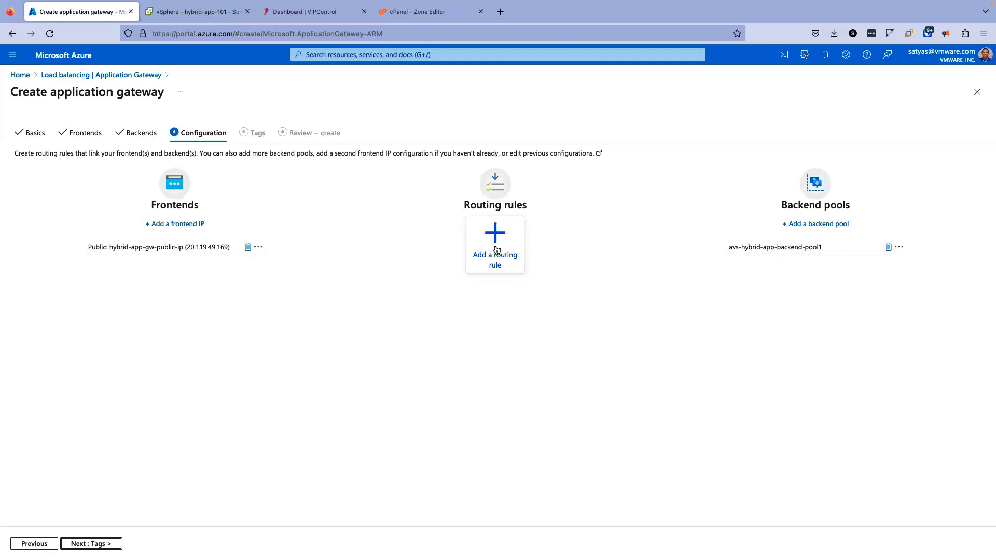
click(495, 245)
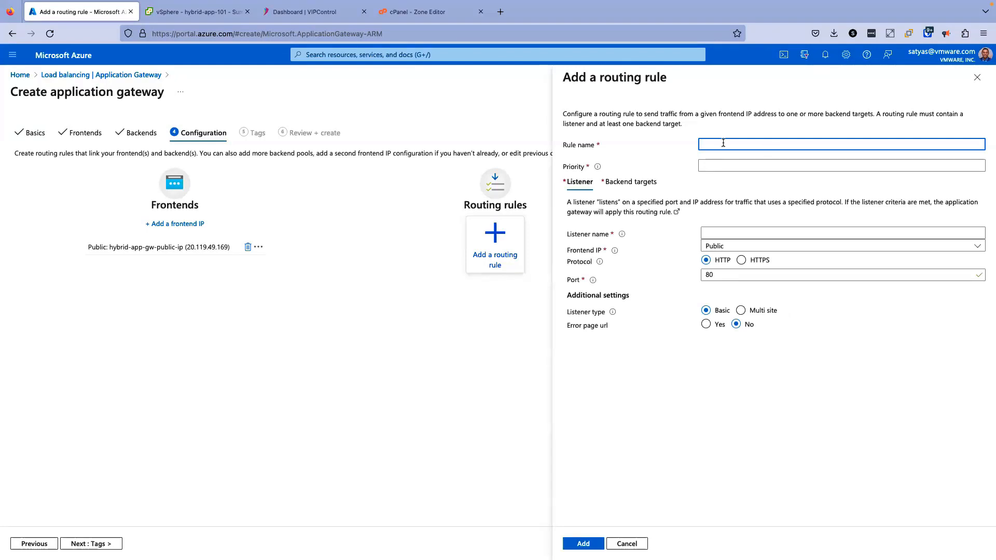
text(avs-hybrid-app-routing-rule-1)
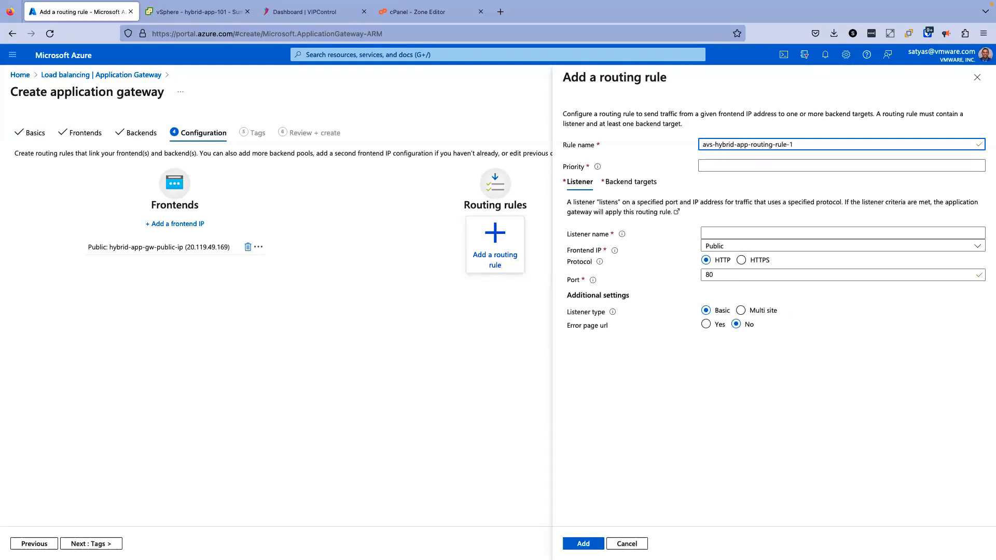
click(839, 166)
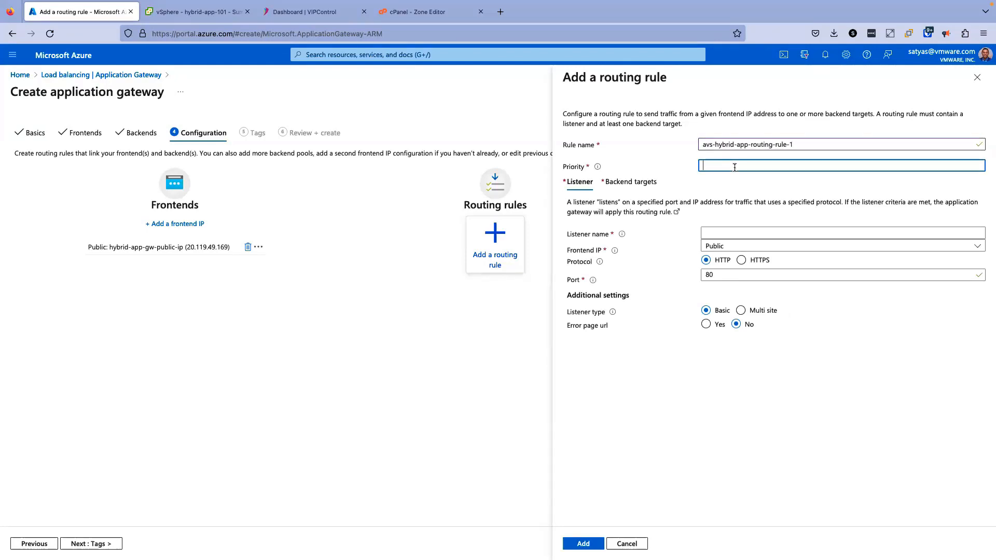
text(1)
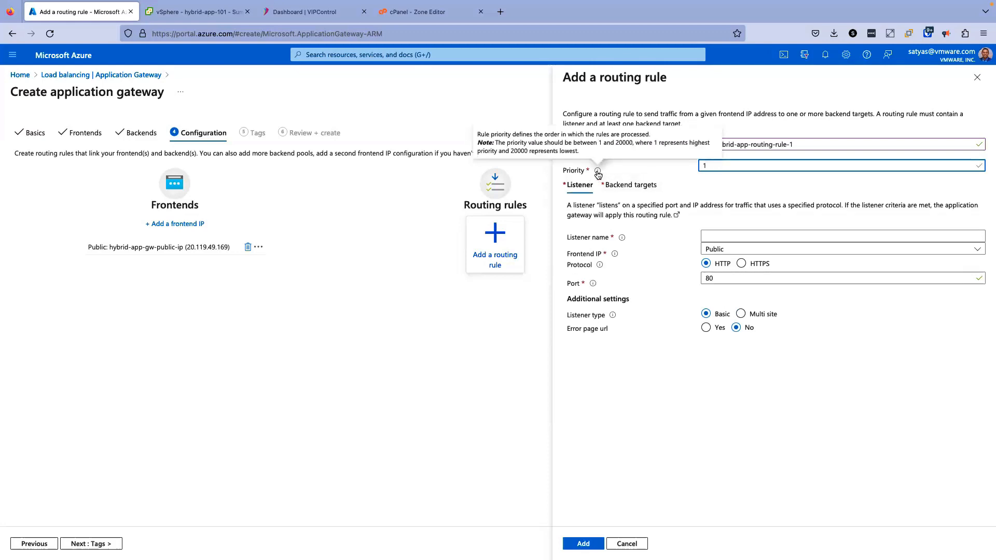
mouse_move(667, 236)
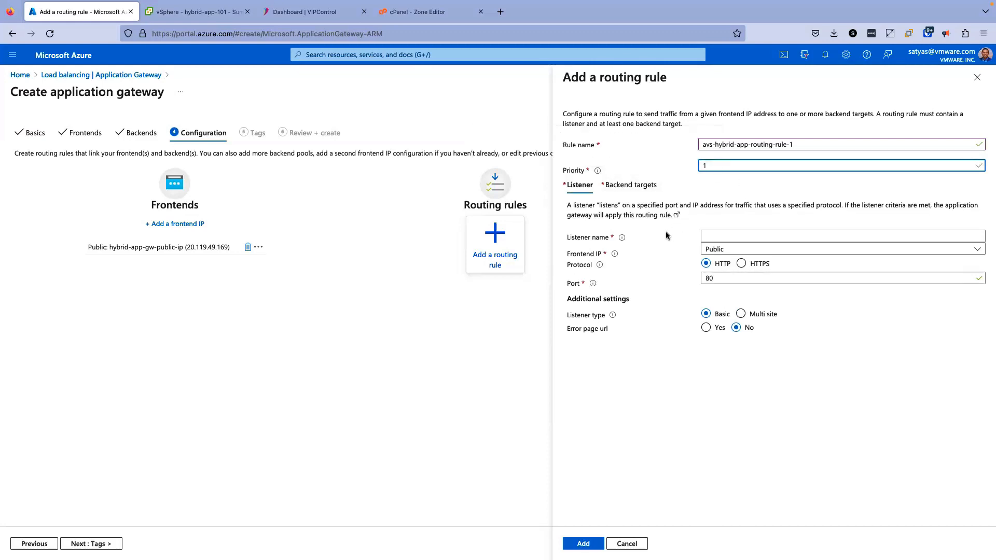
Name the listener avs-hybrid-app-listener-1 and target backend pool avs-hybrid-app-backend-pool1
click(826, 237)
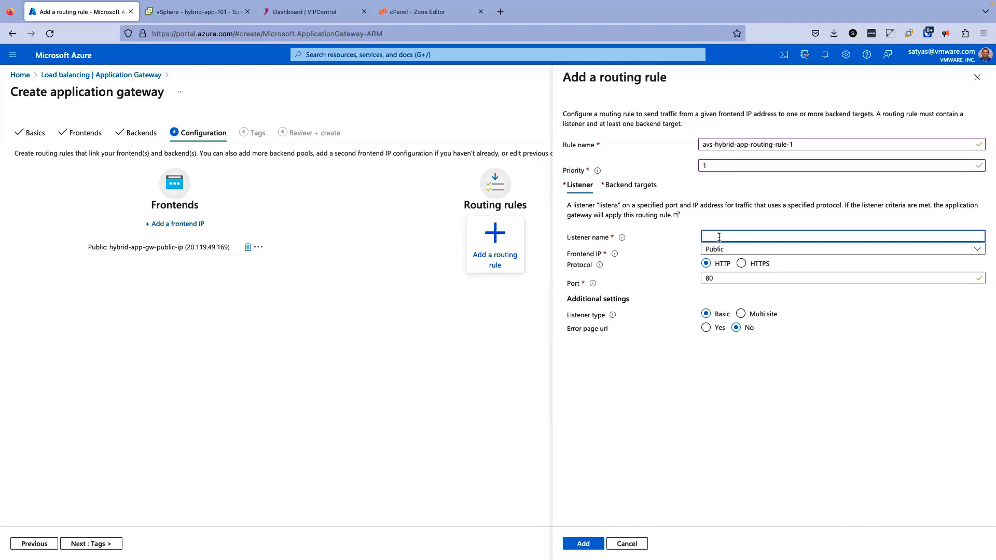
text(avs-hybrid-app-listener-1)
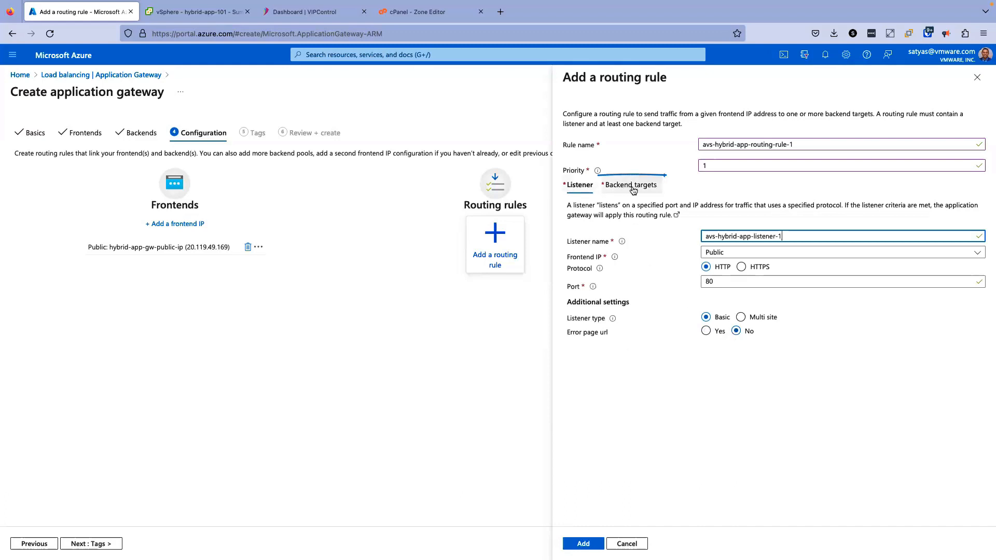
click(630, 185)
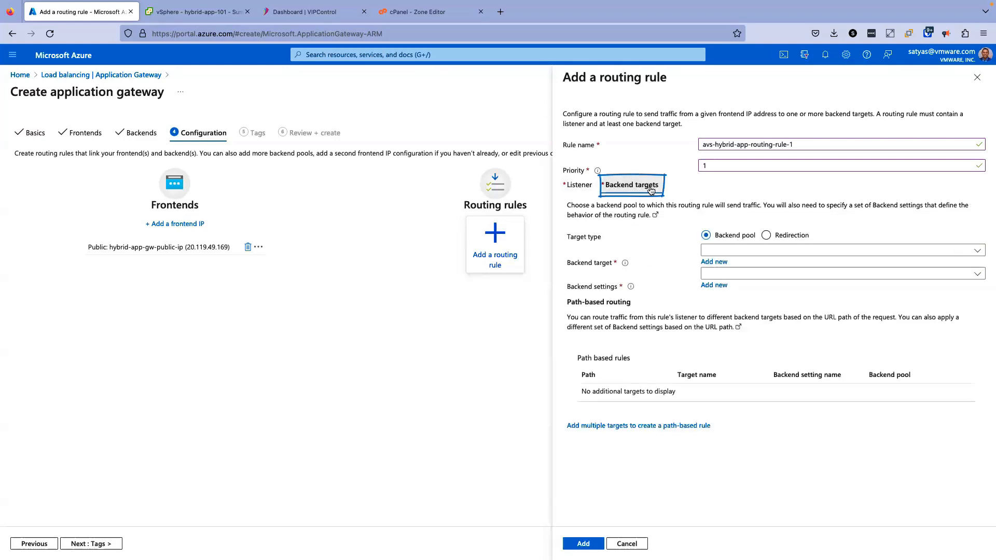
click(839, 250)
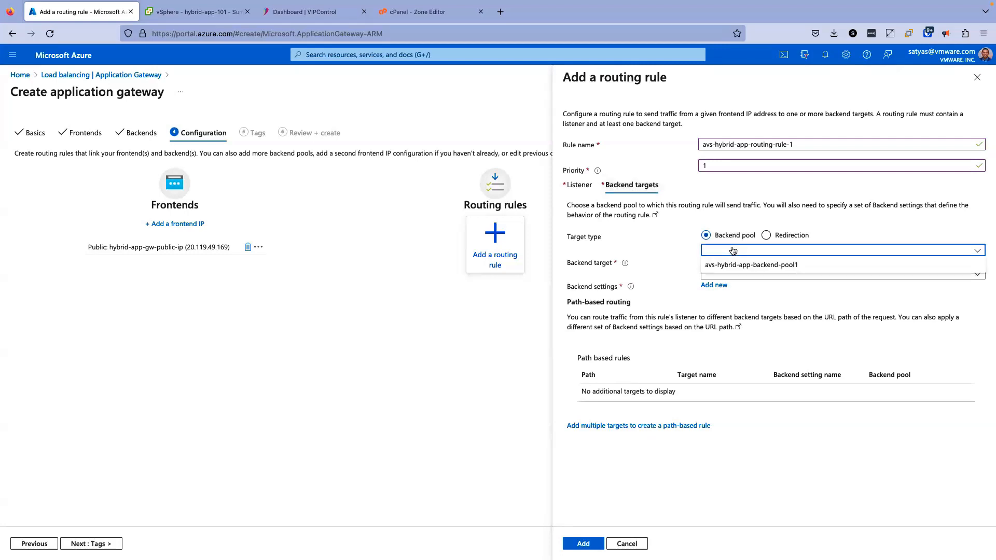
click(750, 265)
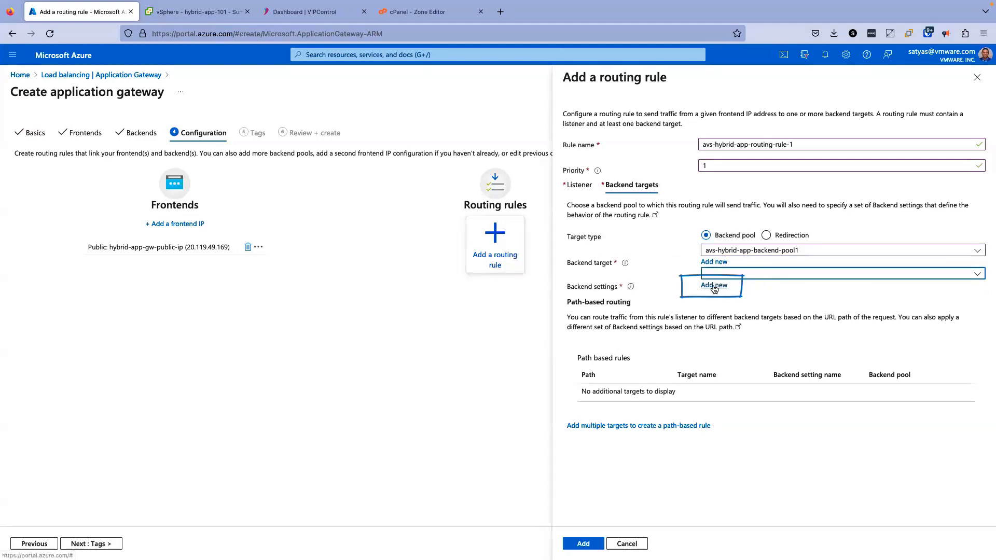
Define backend setting avs-hybrid-app-backend-setting-1 for HTTP on port 80 with a 10-second time-out
click(713, 285)
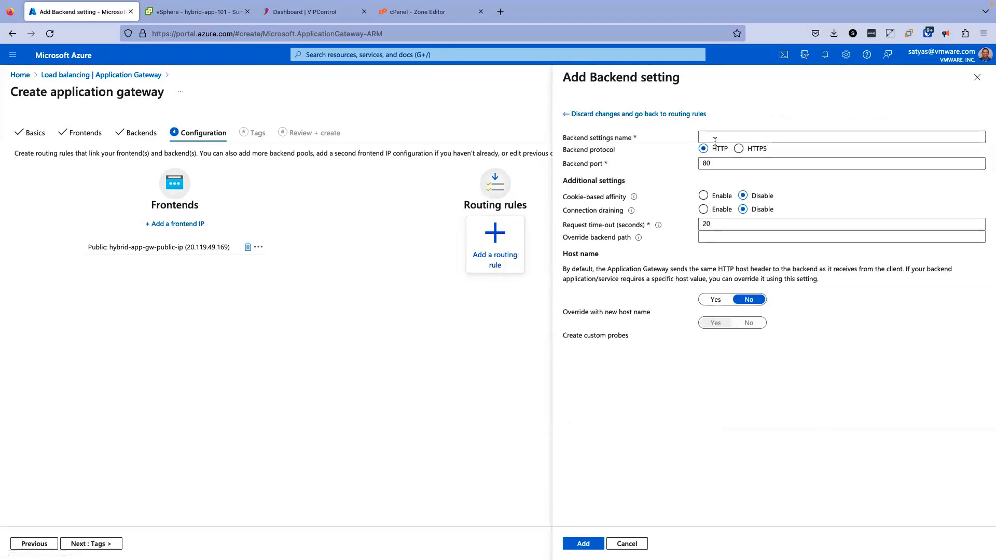
text(avs-huybrid-app-backend-setting-1)
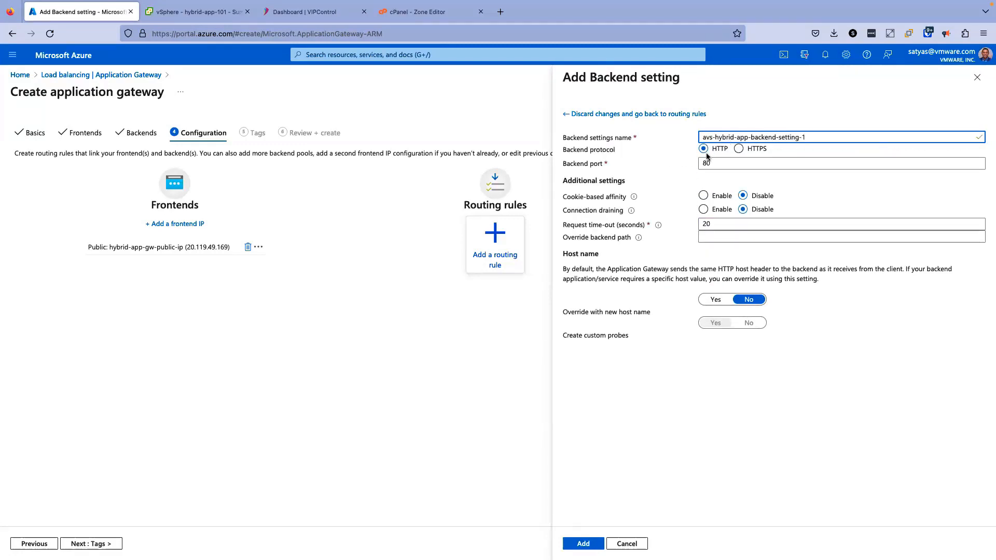
mouse_move(659, 172)
text(10)
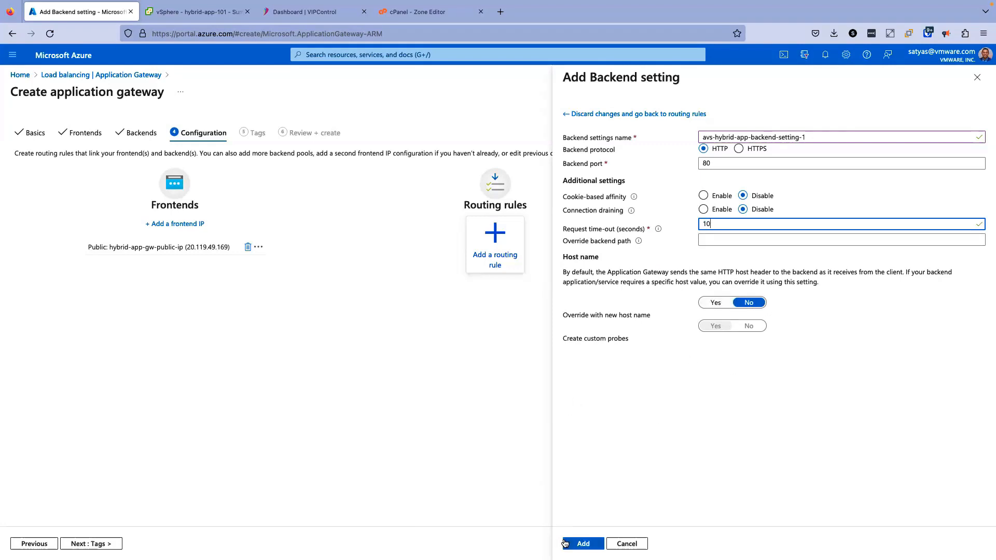
Confirm the backend setting and tag the gateway with Owner and Environment = Test
click(582, 542)
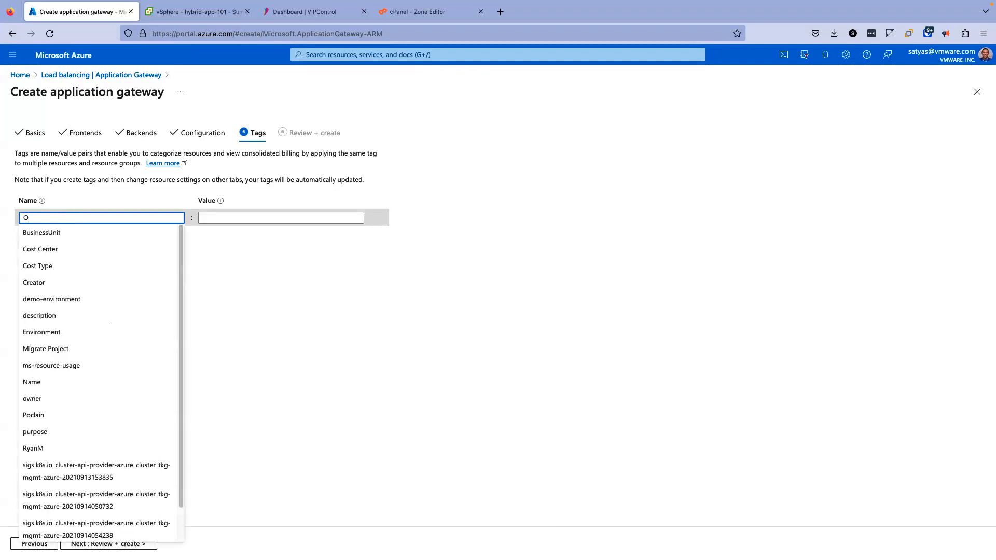
text(Owner)
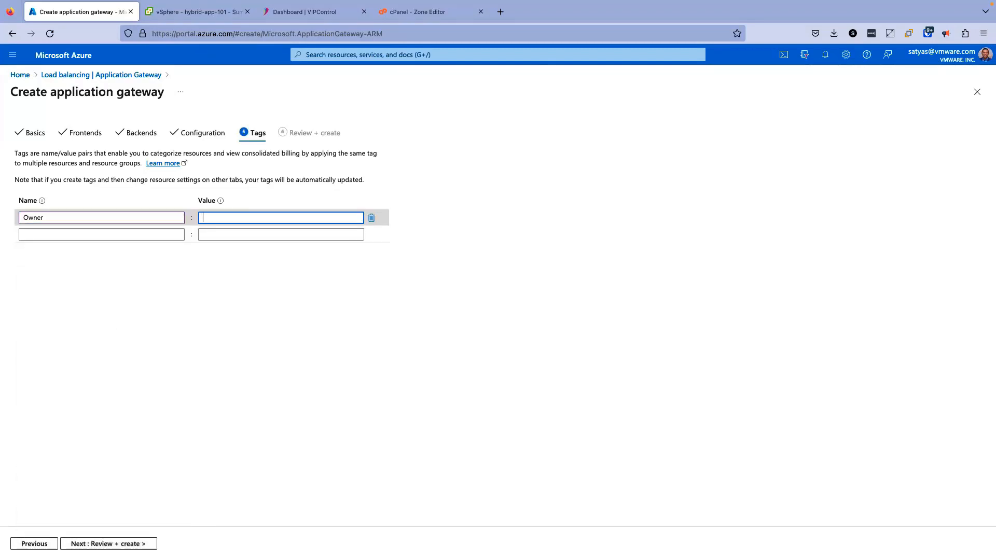
click(101, 233)
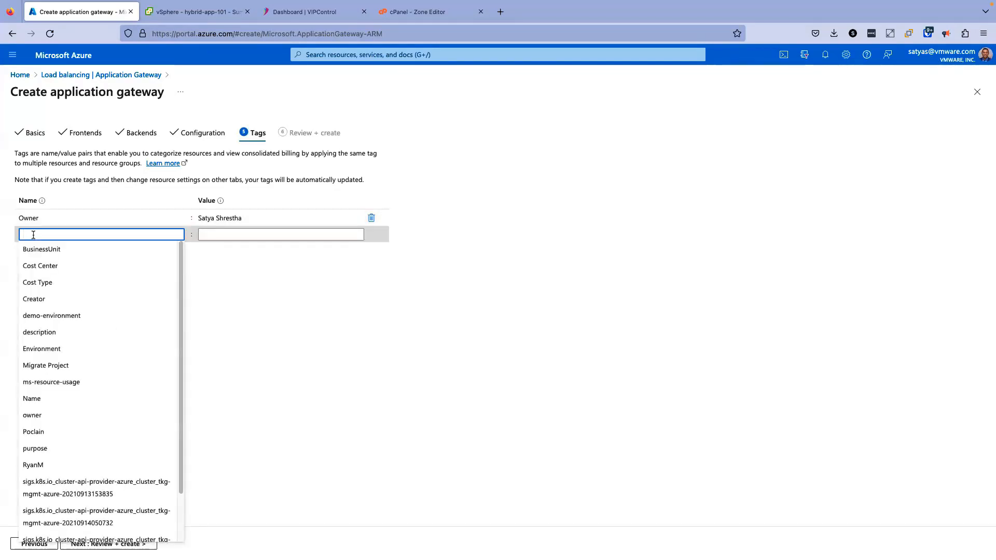
text(Environment)
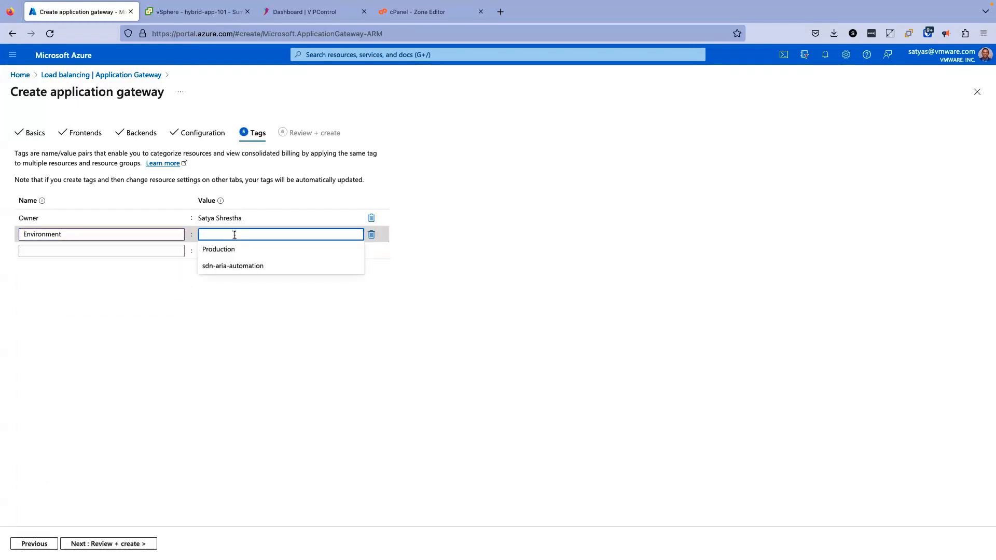
text(Test)
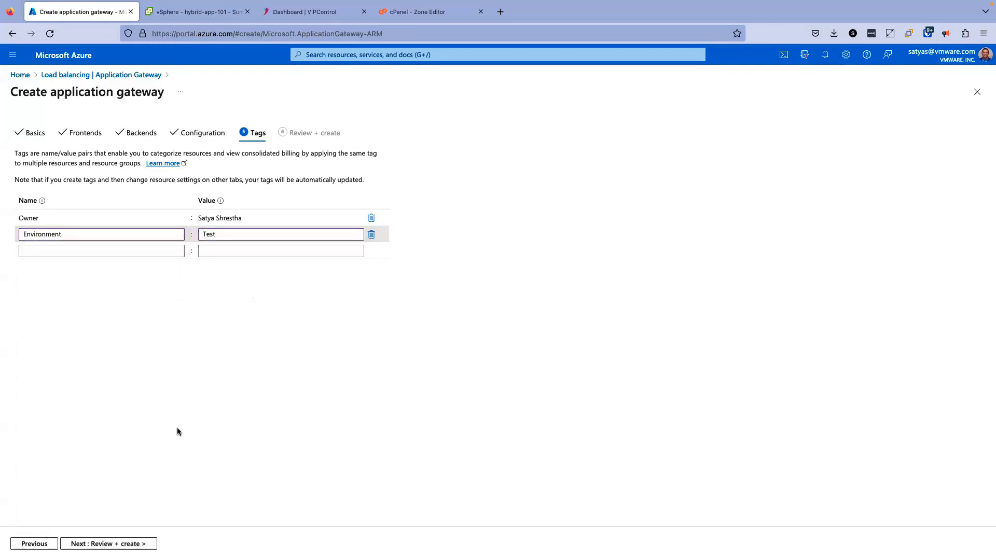
Proceed to Review + create, where validation passes
click(108, 542)
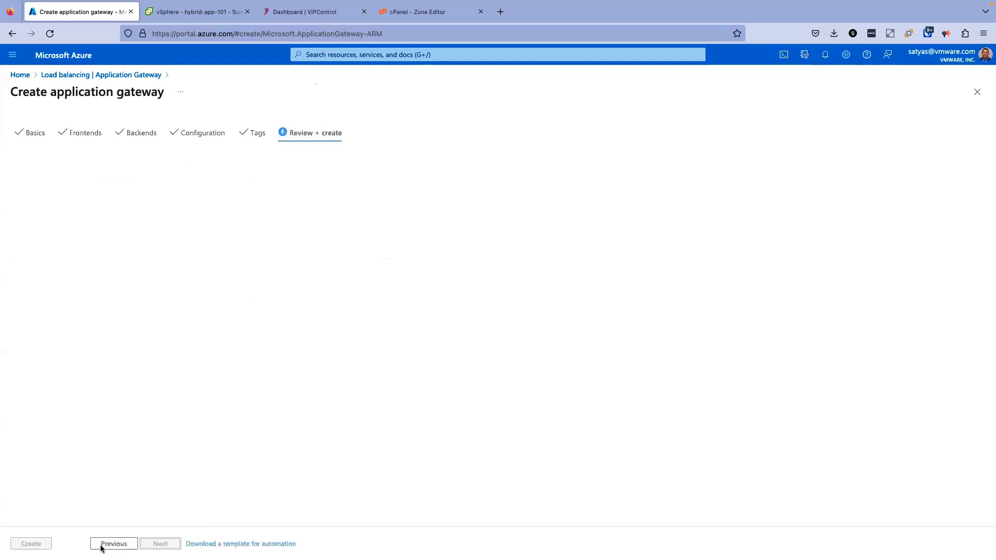
click(315, 132)
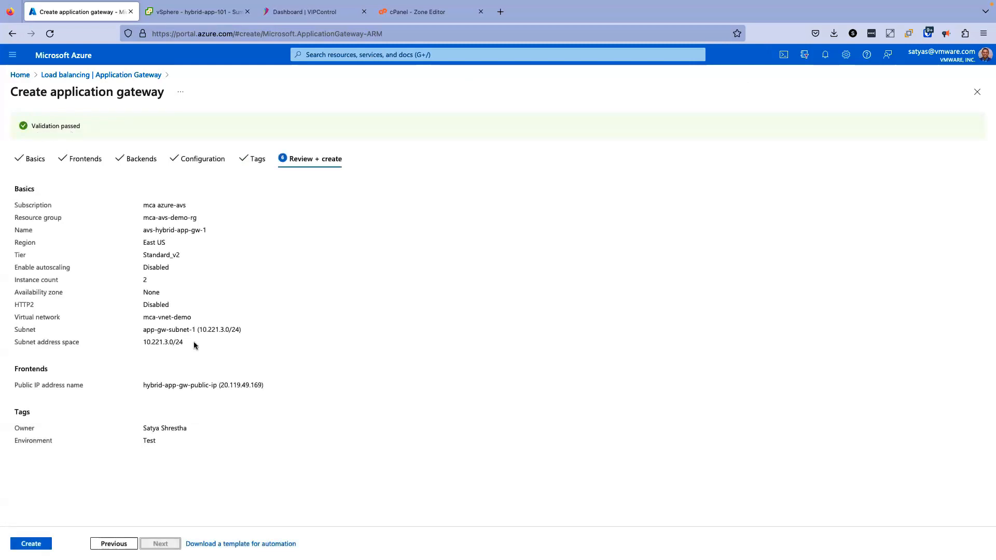
mouse_move(13, 463)
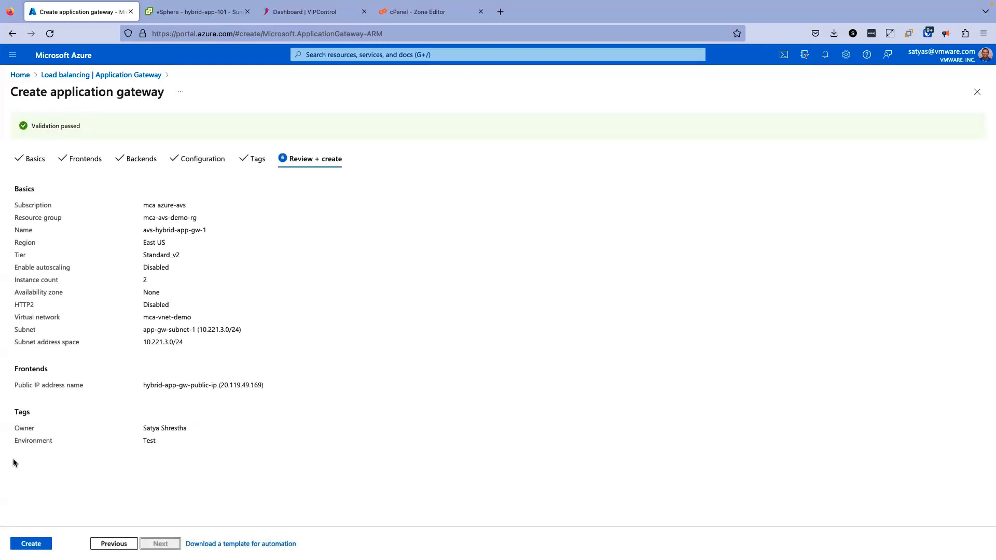
Create the gateway avs-hybrid-app-gw-1 and open the deployed resource's overview
click(30, 543)
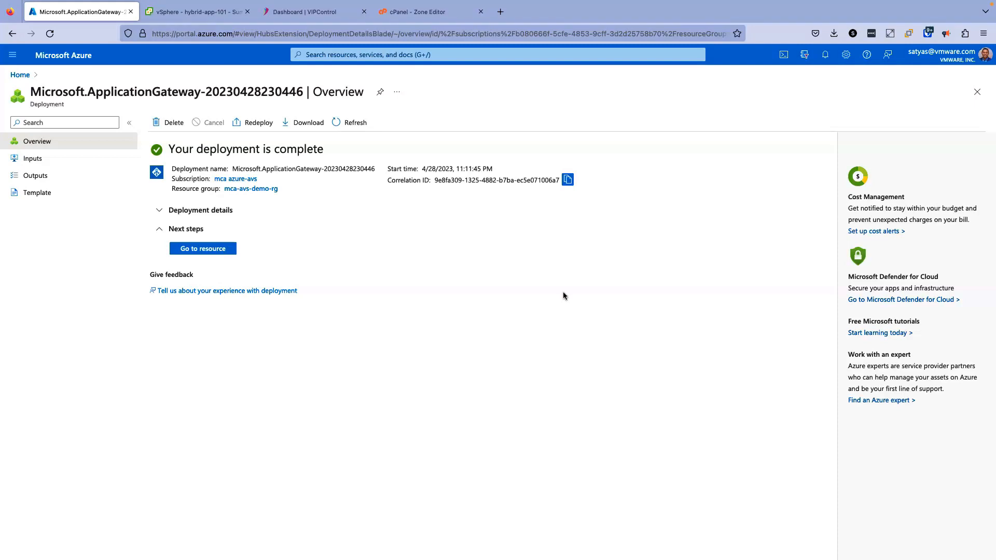
click(202, 248)
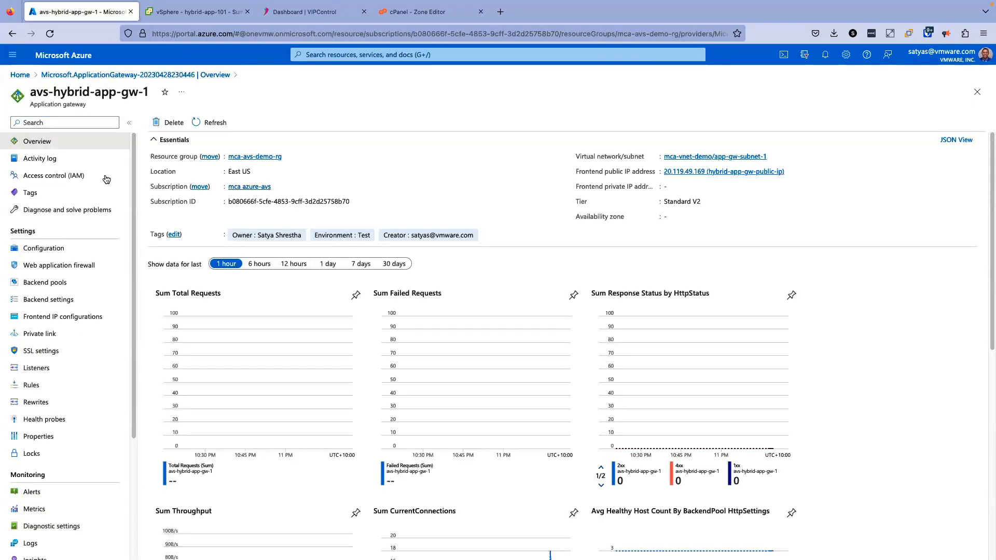
mouse_move(655, 185)
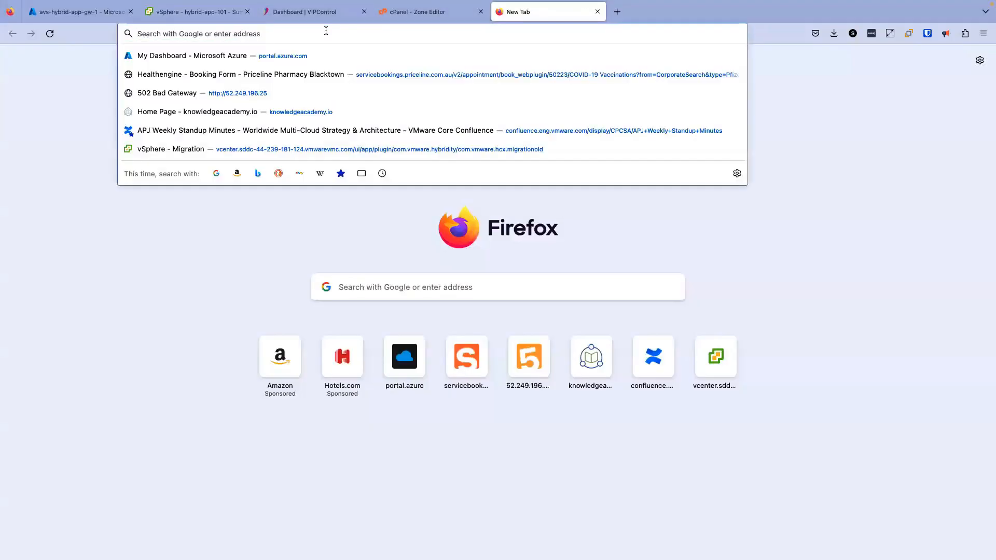
Browse to the gateway's public IP 20.119.49.169, first answered by hybrid-app-101
text(hybrid-app-101)
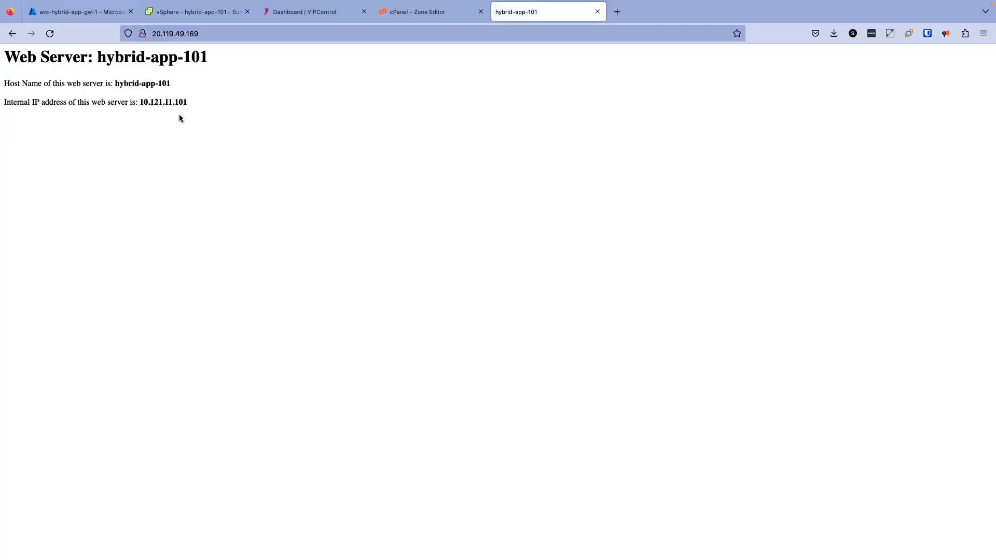
click(174, 33)
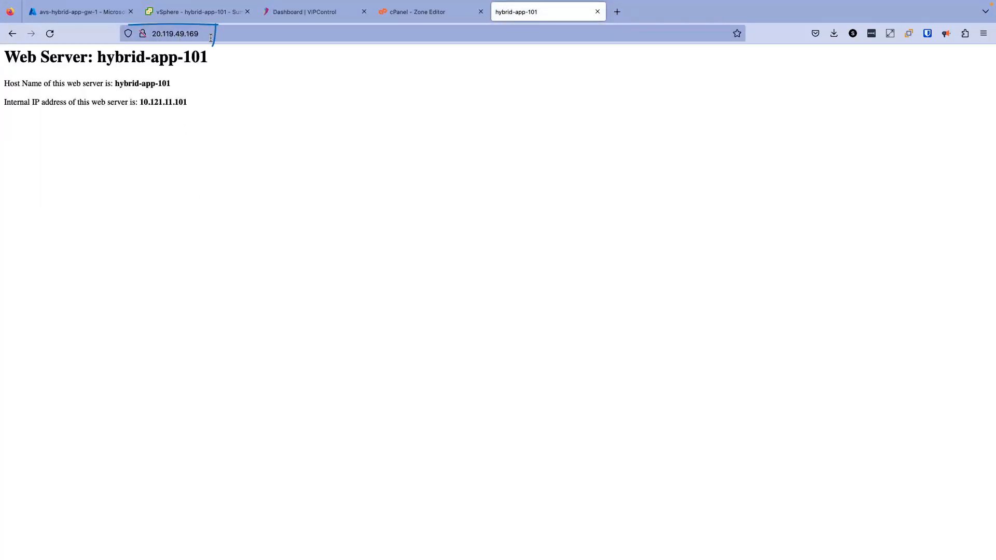
click(174, 33)
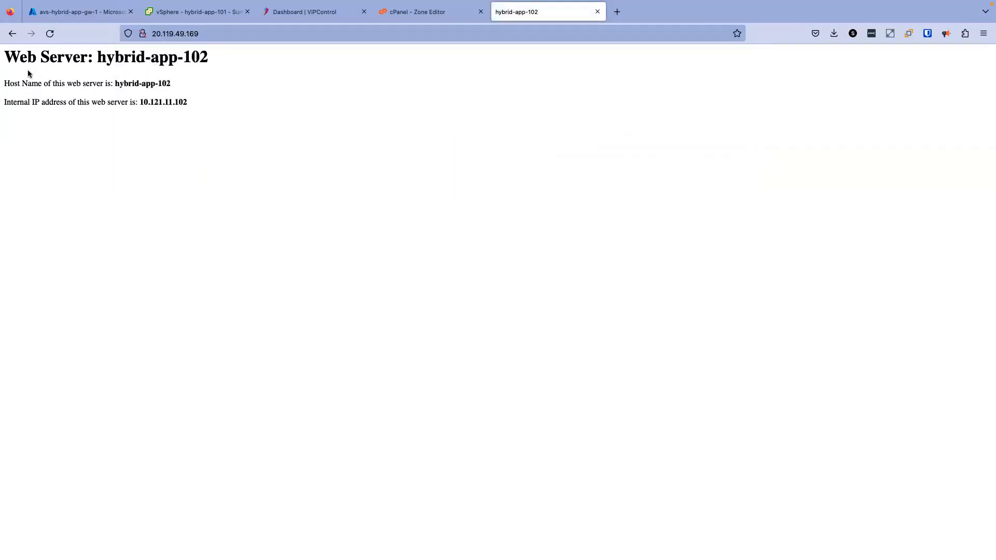
mouse_move(180, 69)
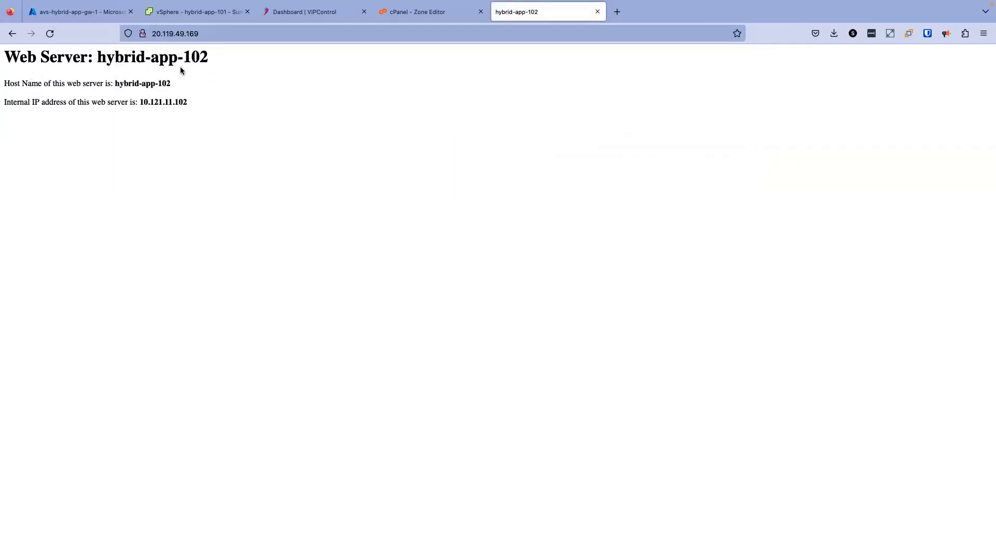
Reload the page repeatedly so it answers from hybrid-app-102 and then hybrid-app-103
click(50, 33)
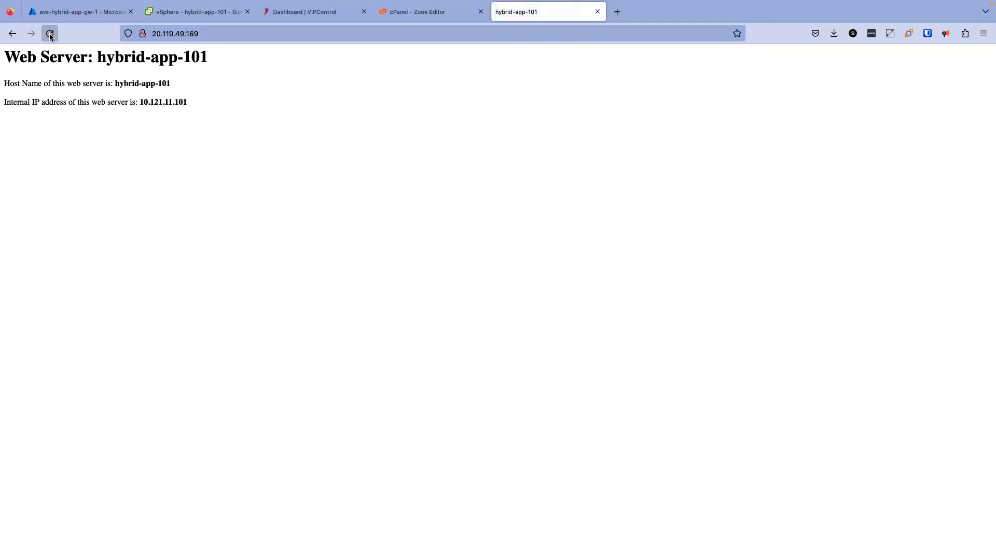
click(50, 33)
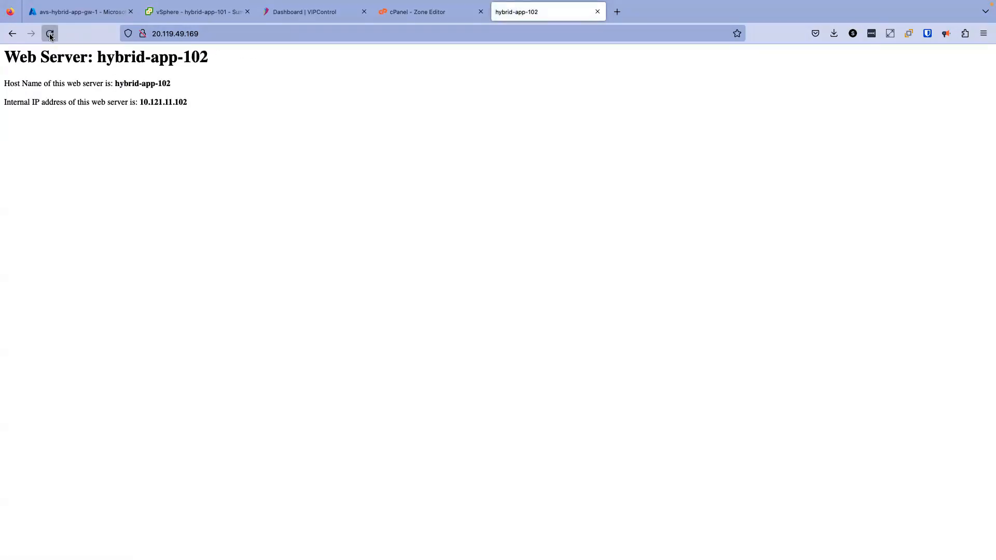
click(50, 33)
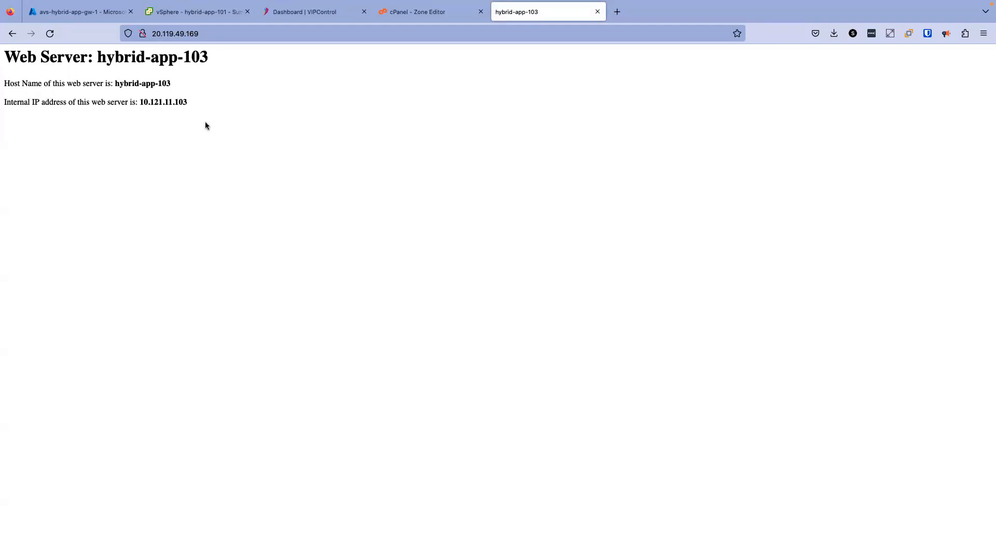
click(174, 33)
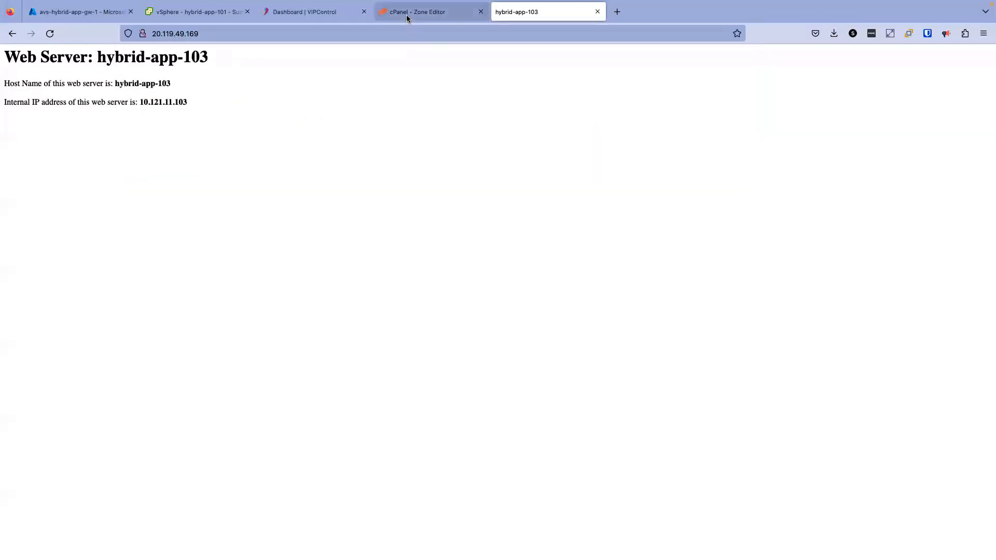
Switch to the cPanel Zone Editor for knowledgeacademy.io and start a new record
click(425, 12)
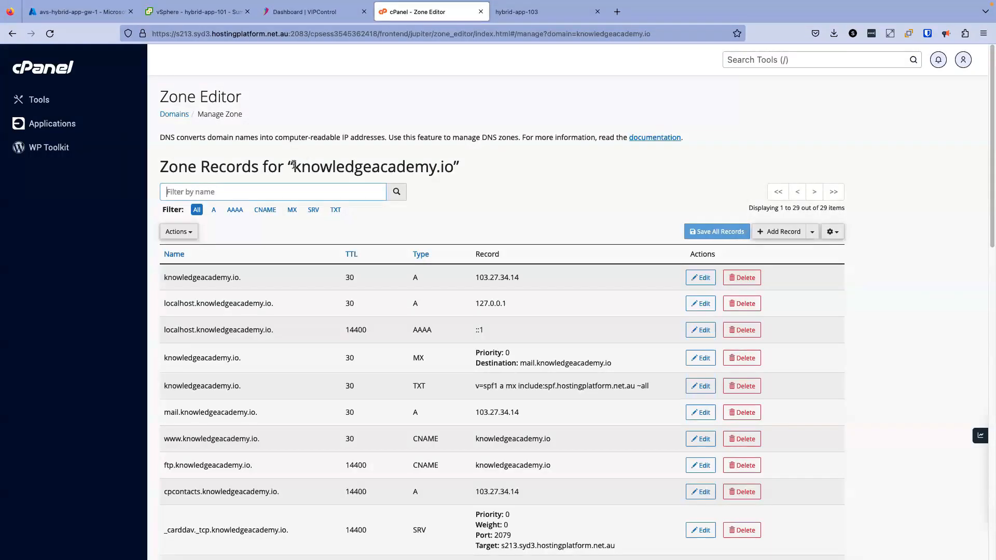
double_click(373, 166)
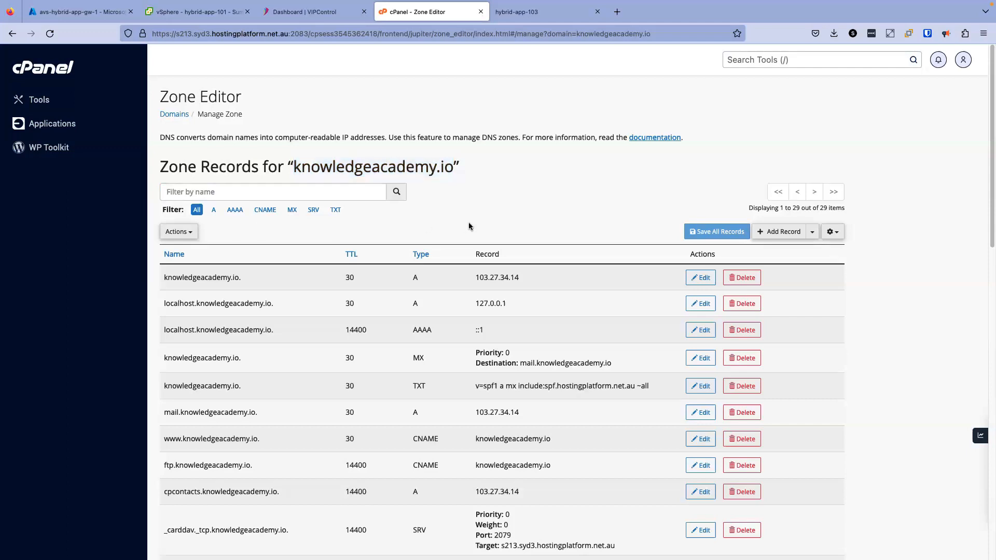
mouse_move(213, 254)
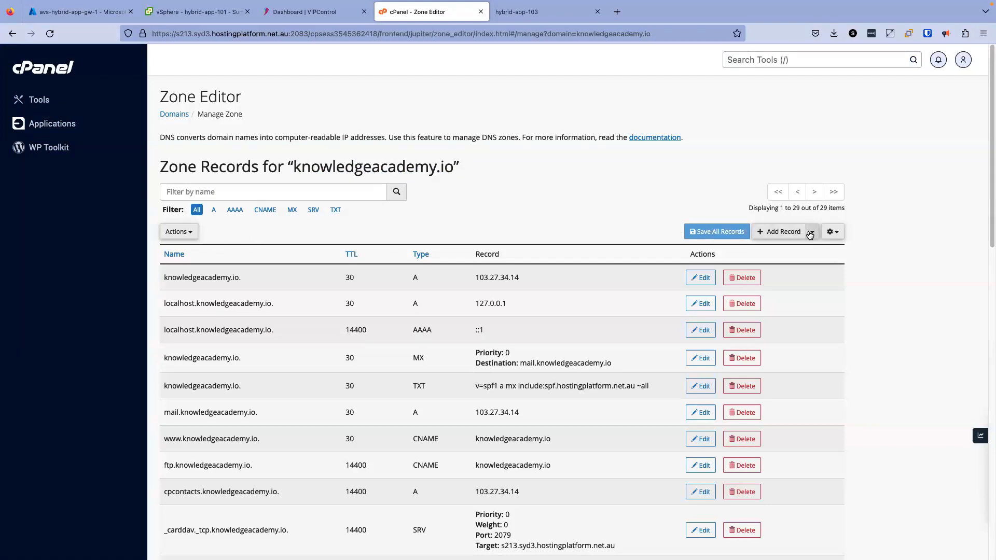
click(782, 232)
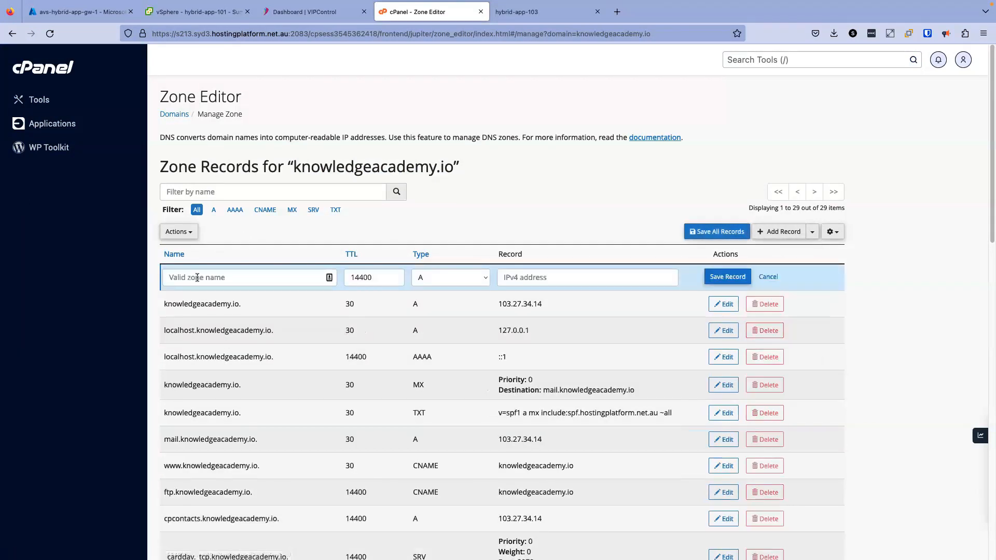
Save an A record avsappgatewaydemo with TTL 30 pointing to 20.119.49.169
text(avs)
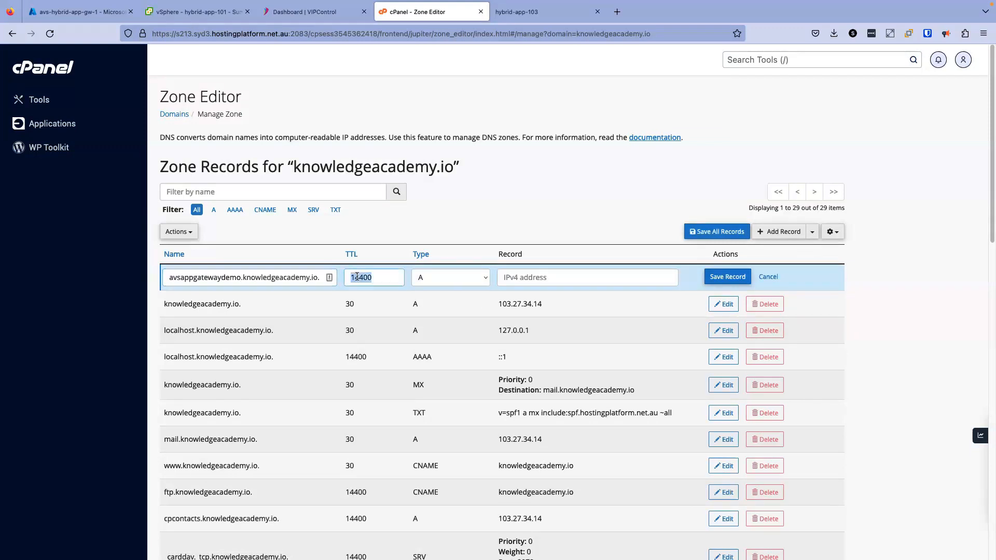
text(30)
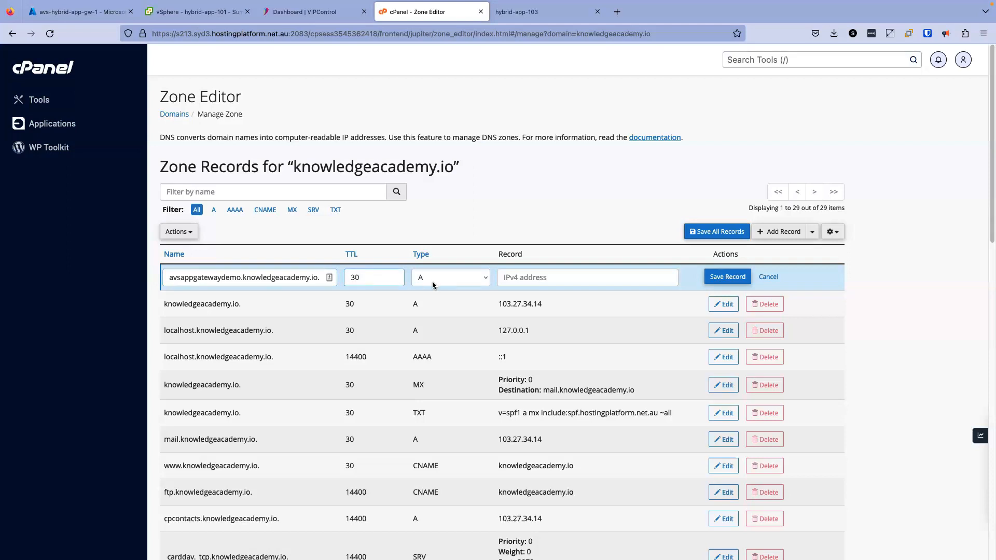
text(http://20.119.49.169/)
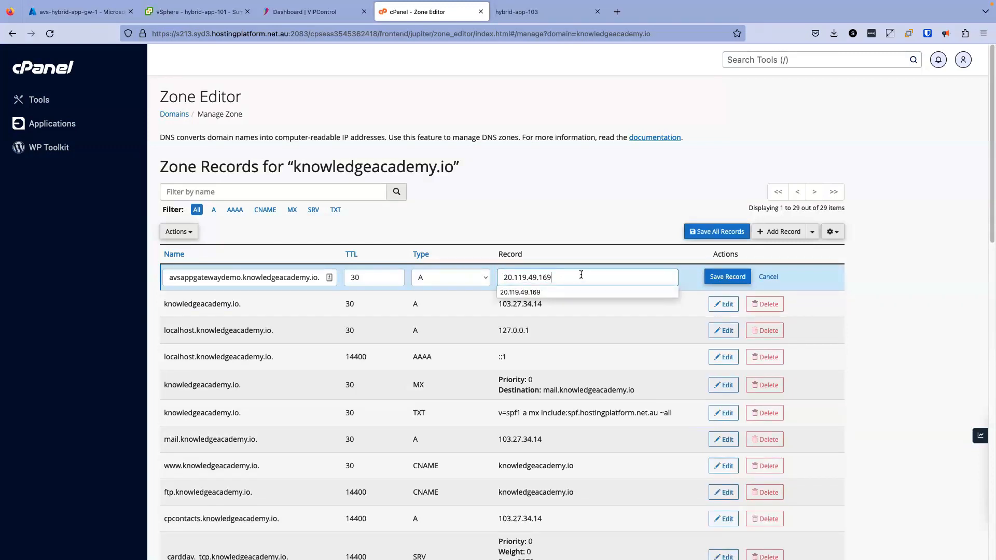
click(728, 276)
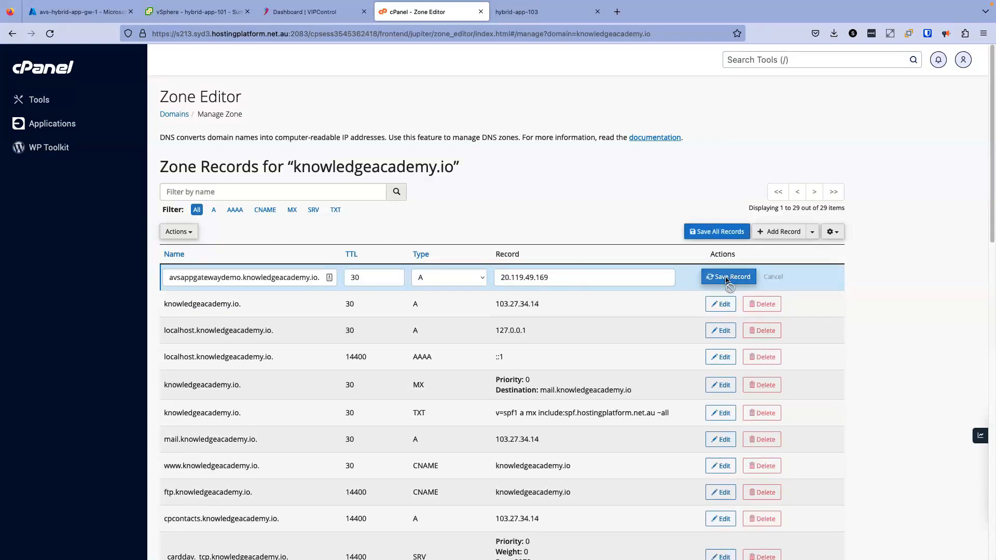
click(728, 276)
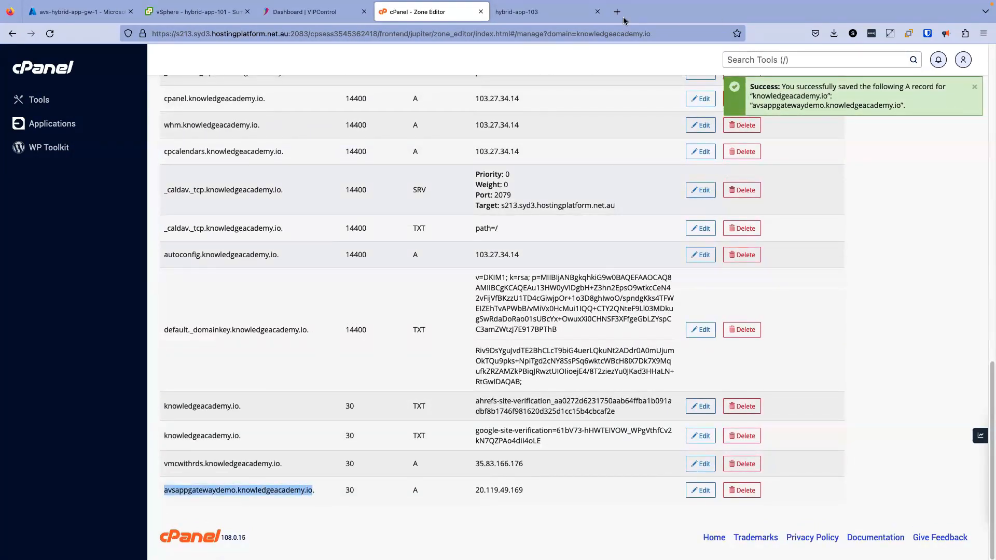
Browse avsappgatewaydemo.knowledgeacademy.io in a new tab, reloading to see hybrid-app-102 then 103
click(615, 12)
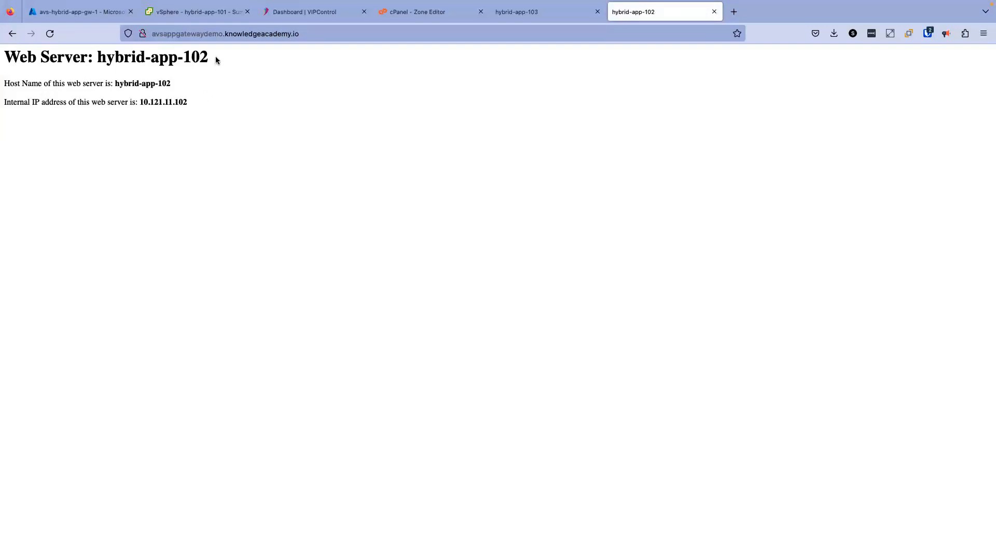
click(50, 34)
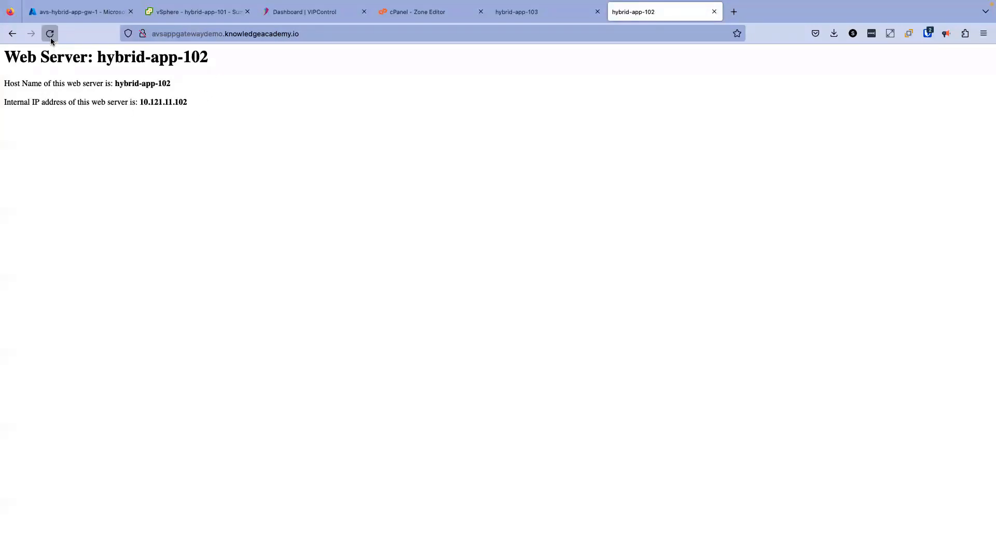
click(50, 34)
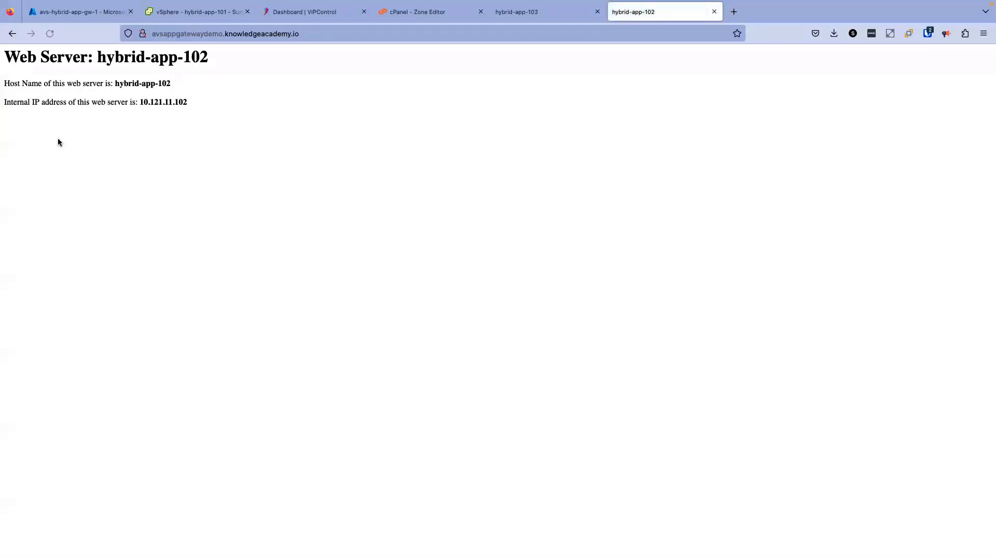
click(50, 33)
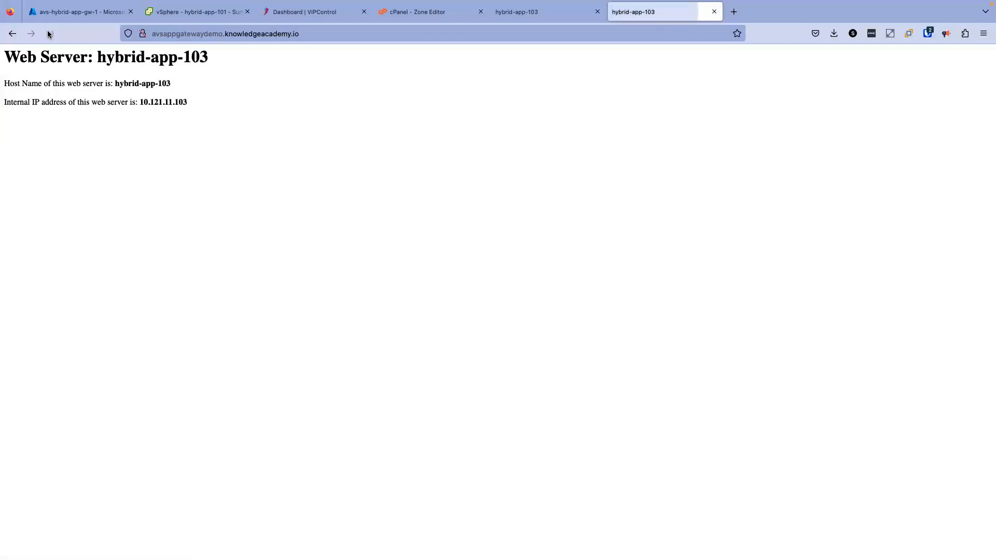
click(50, 33)
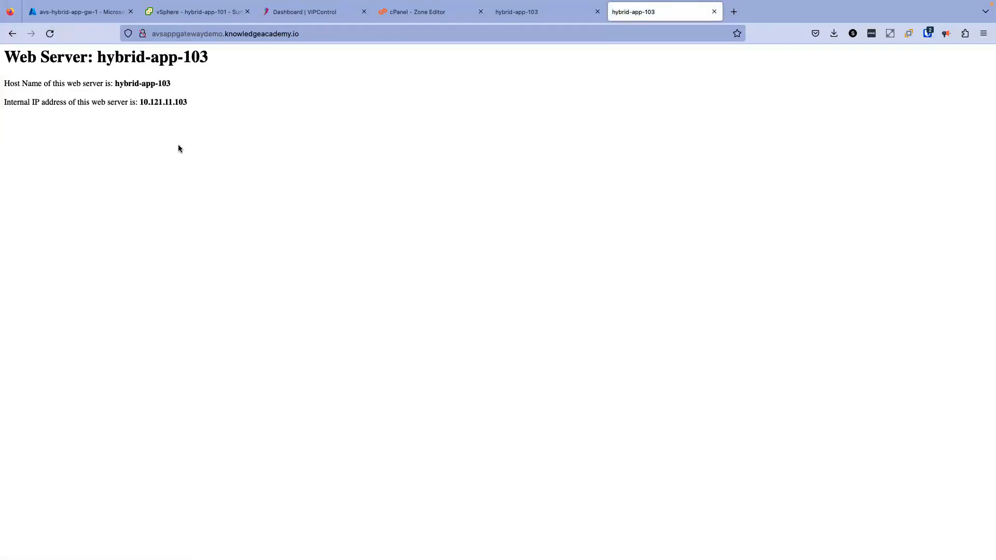
View backend pool avs-hybrid-app-backend-pool1 with targets 10.121.11.101-103, then return to vSphere's hybrid-app-101
click(78, 11)
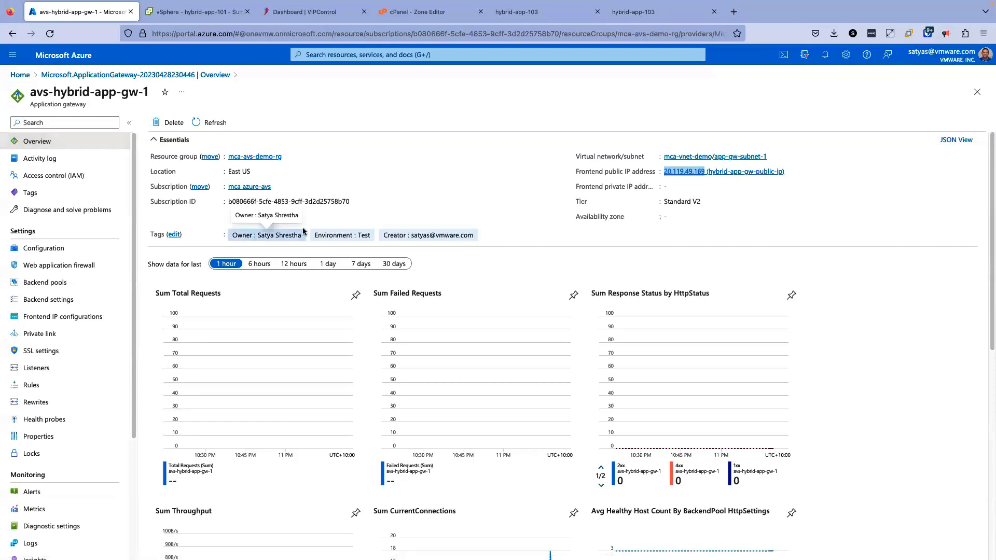
click(215, 122)
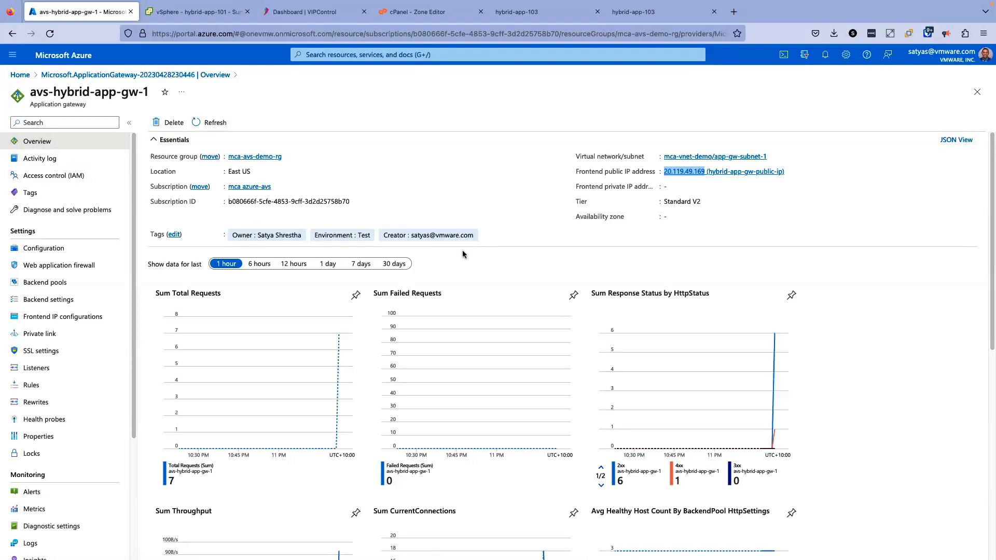
mouse_move(816, 387)
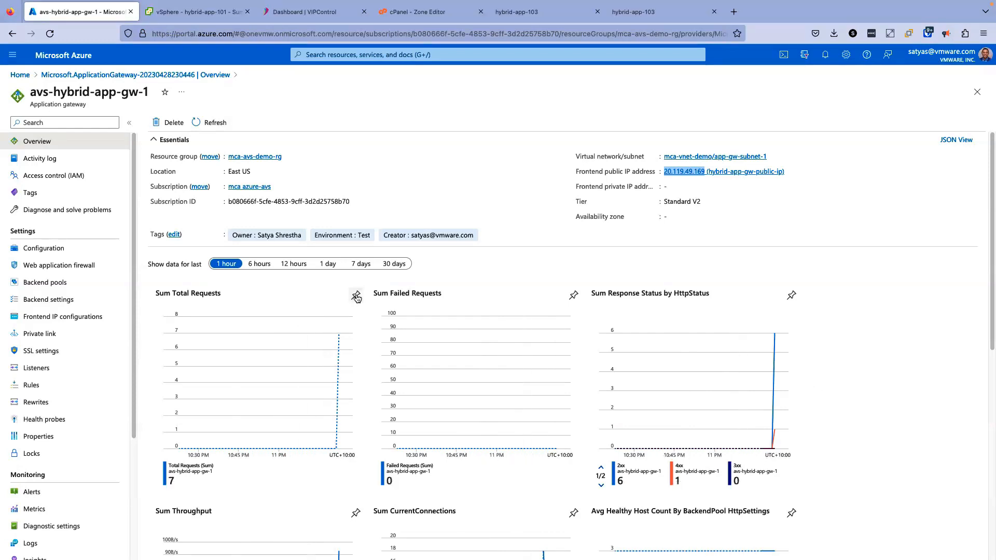
mouse_move(278, 294)
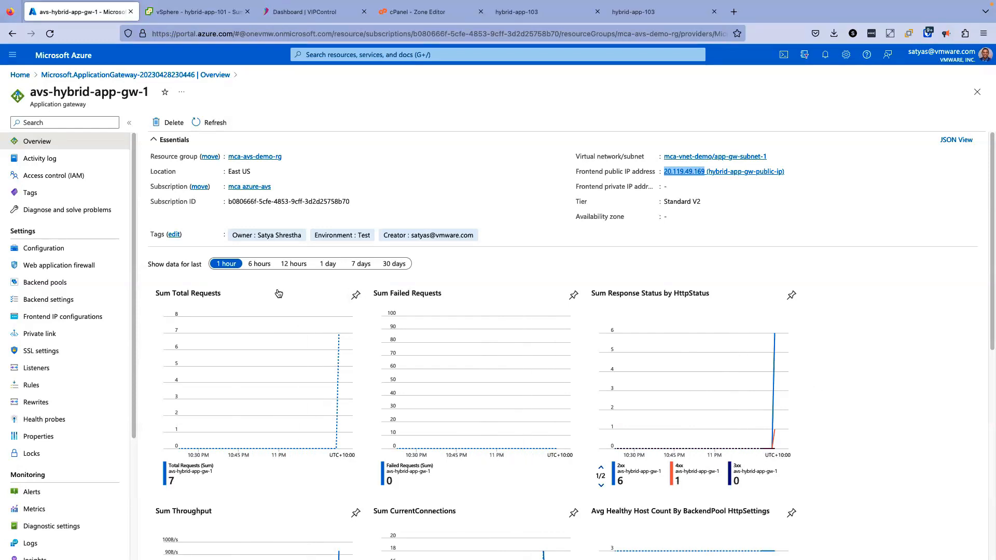
click(44, 282)
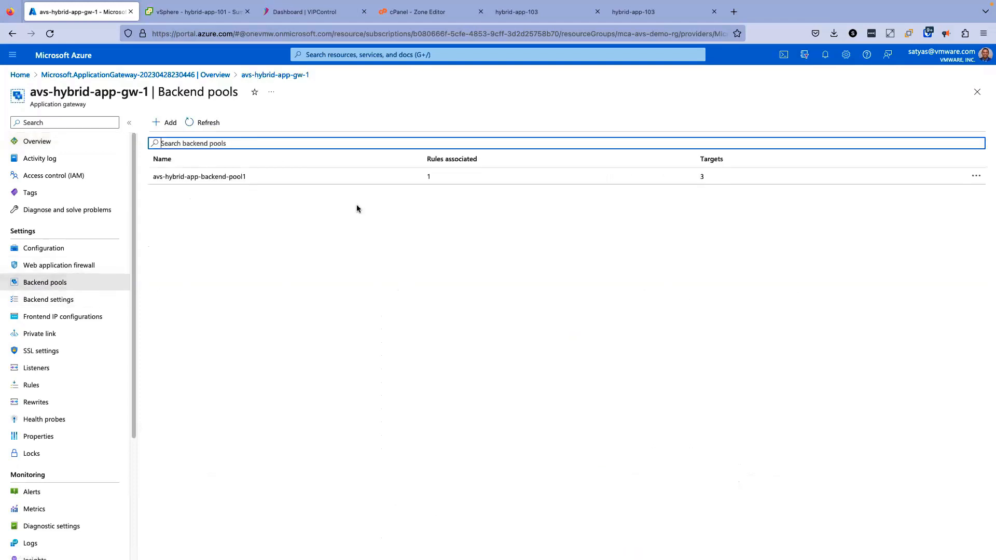
click(199, 177)
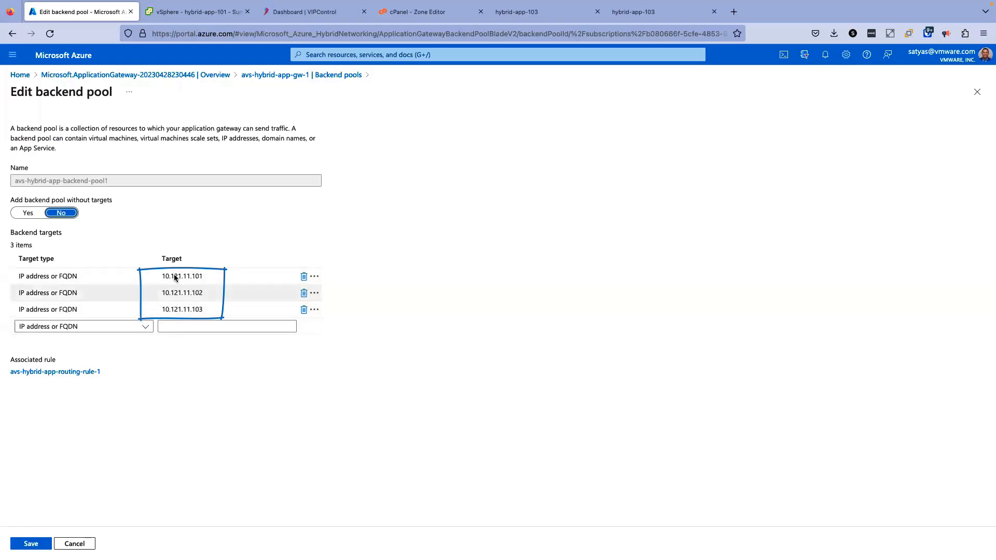
click(194, 12)
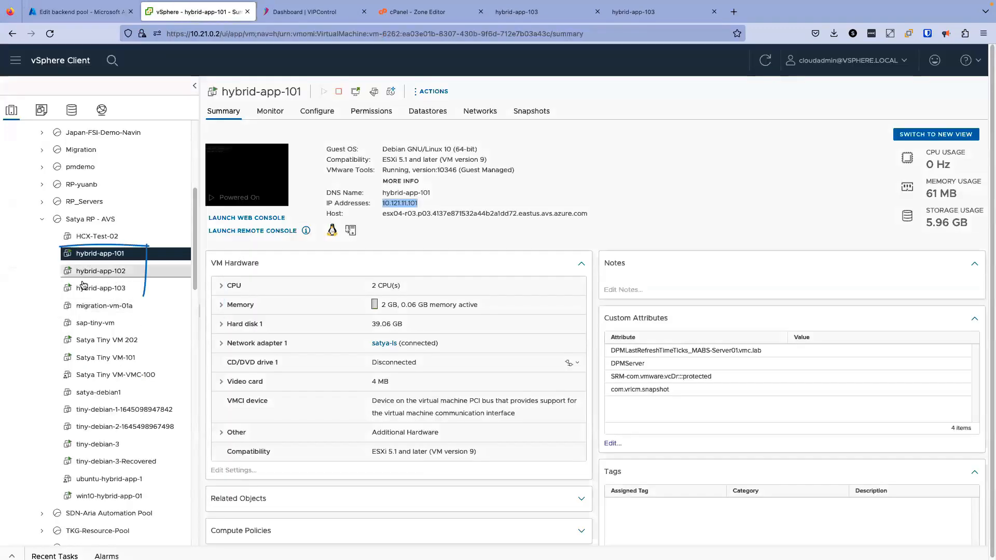